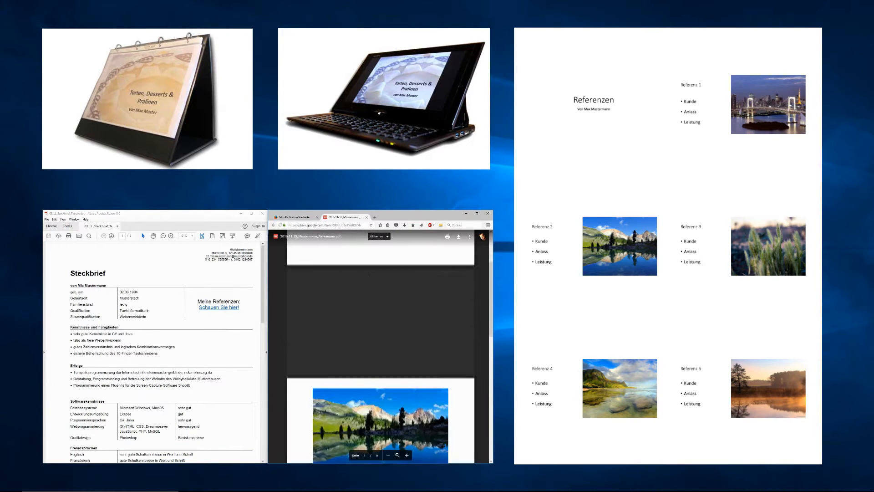
Switch to the Buy Office page comparing Office 365 Home, Personal and Home & Student 2016.
scroll("down", 3)
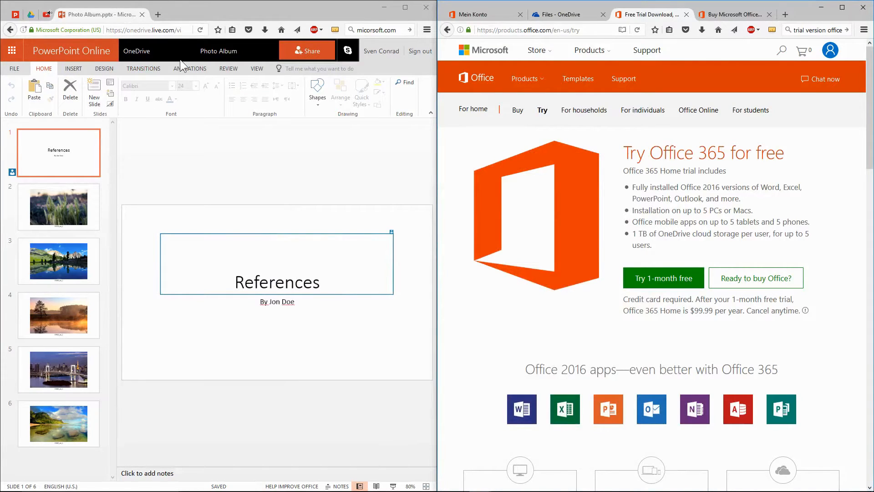
mouse_move(628, 138)
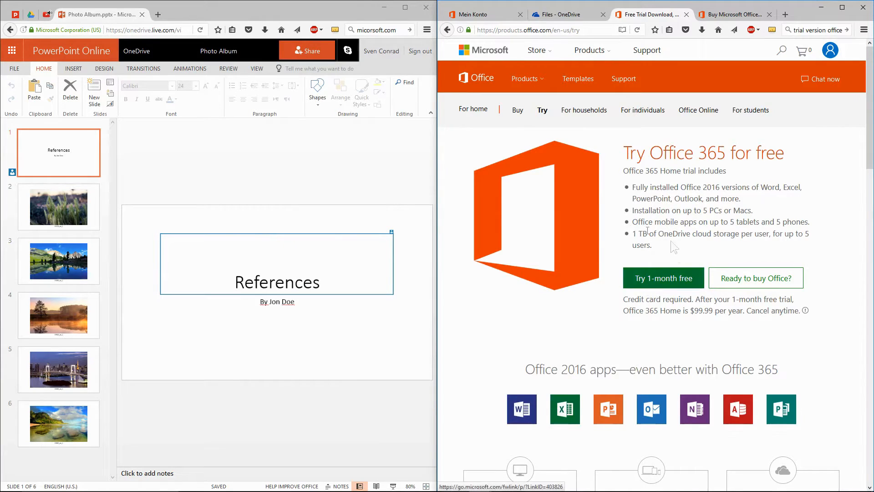
mouse_move(663, 273)
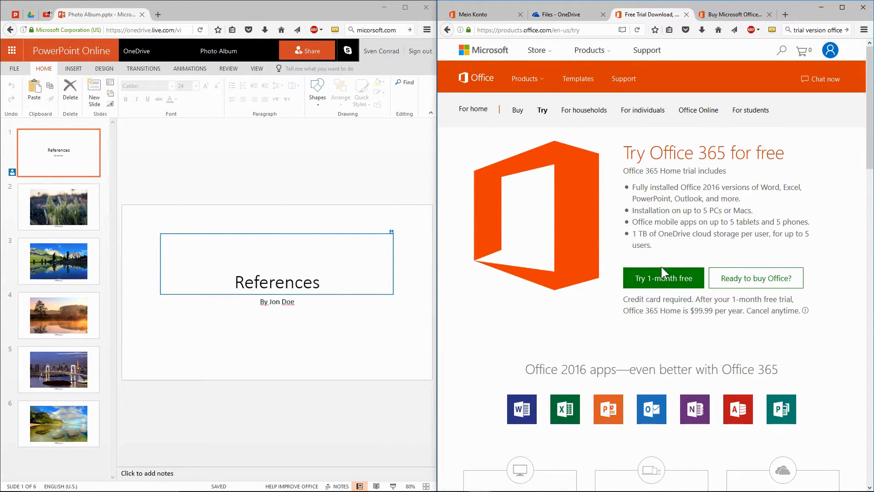
mouse_move(641, 476)
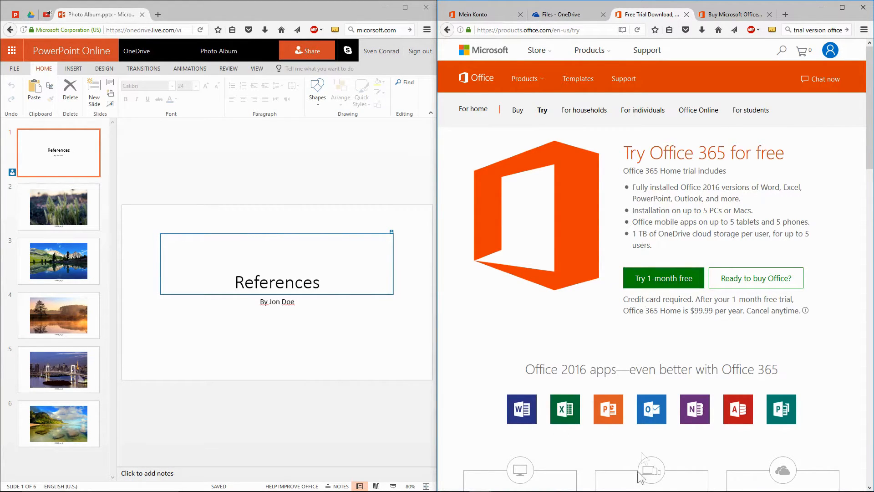
left_click(636, 482)
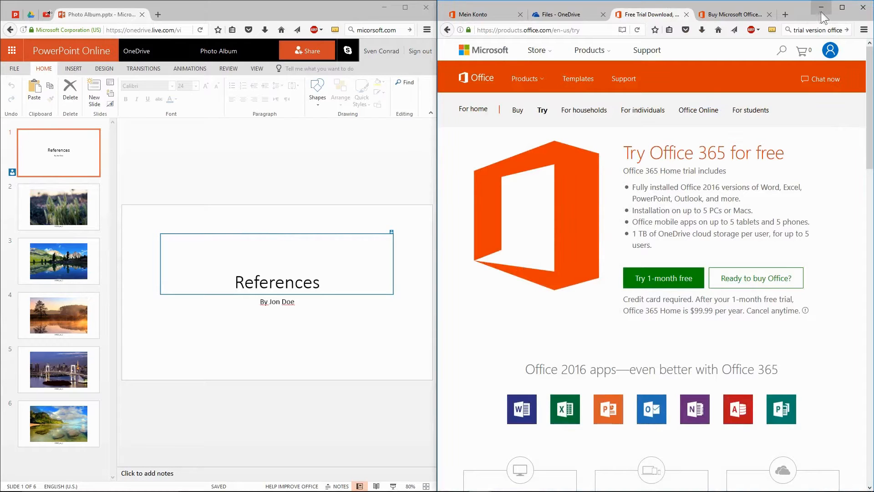
left_click(732, 14)
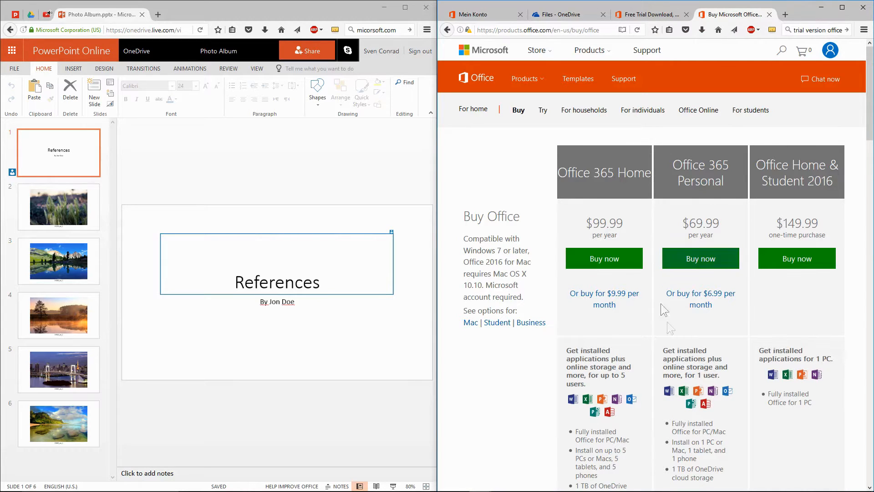
mouse_move(714, 338)
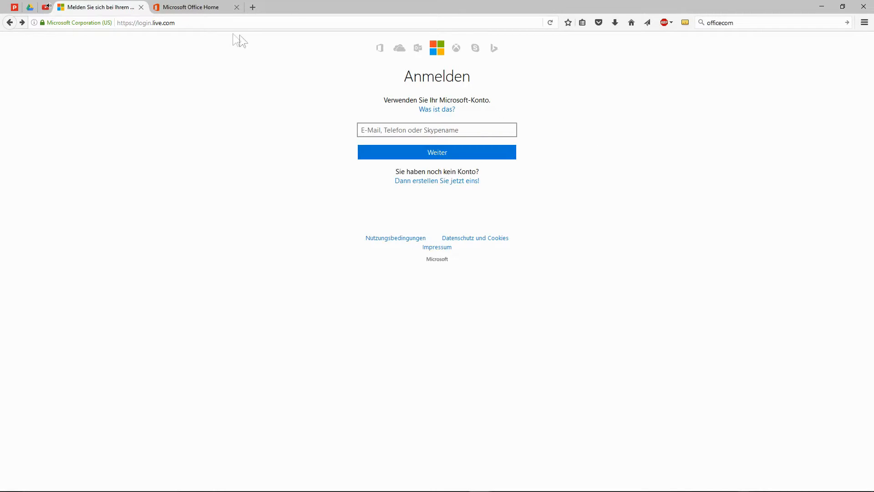
Bring up the Microsoft account sign-up form, then return to the Office home page.
left_click(159, 23)
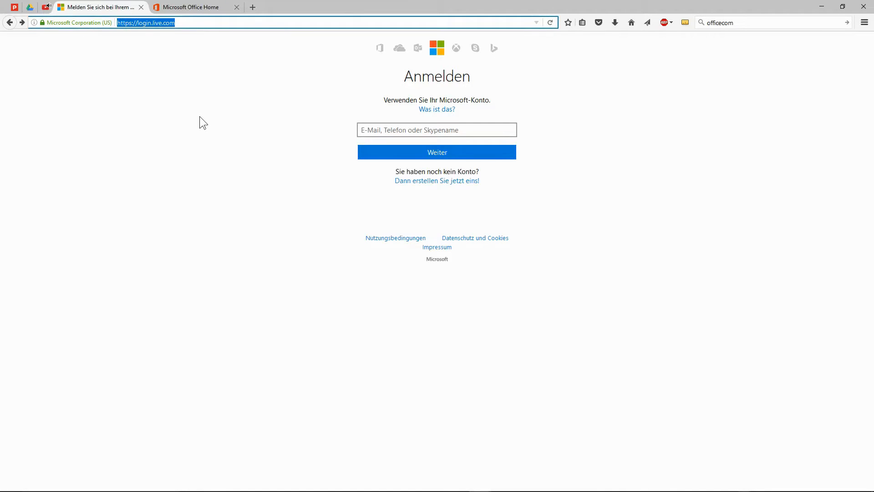
mouse_move(465, 184)
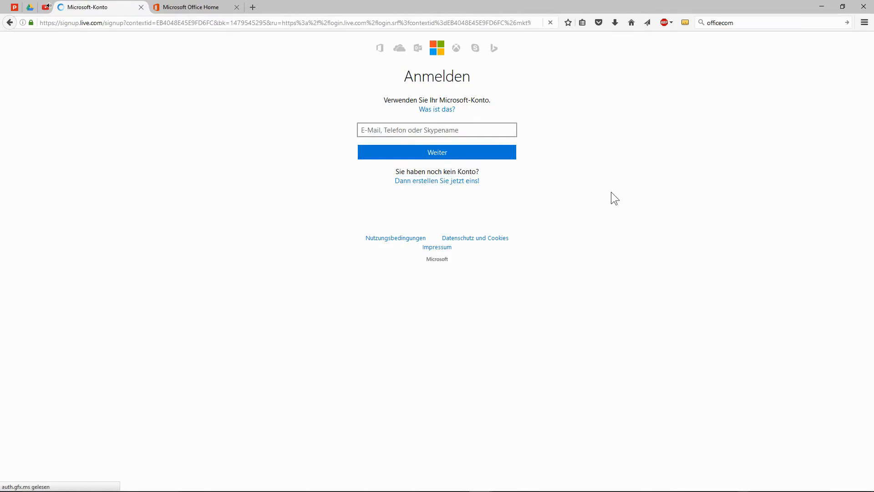
left_click(437, 180)
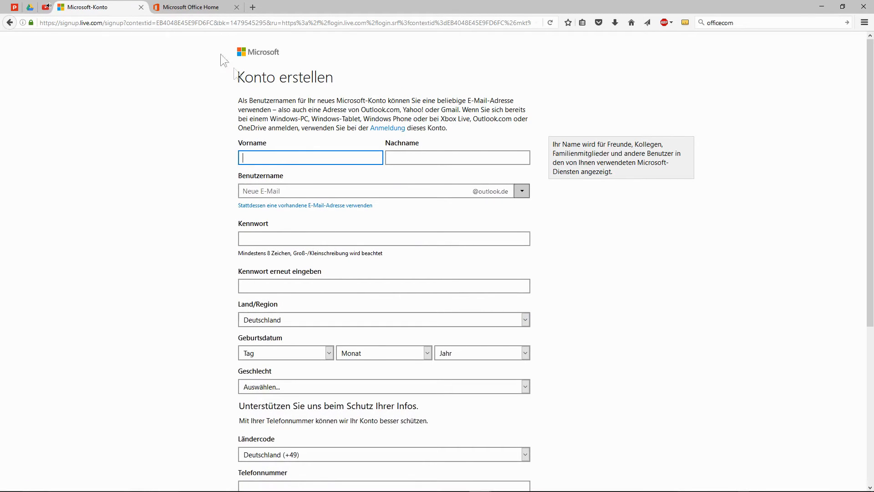
left_click(190, 7)
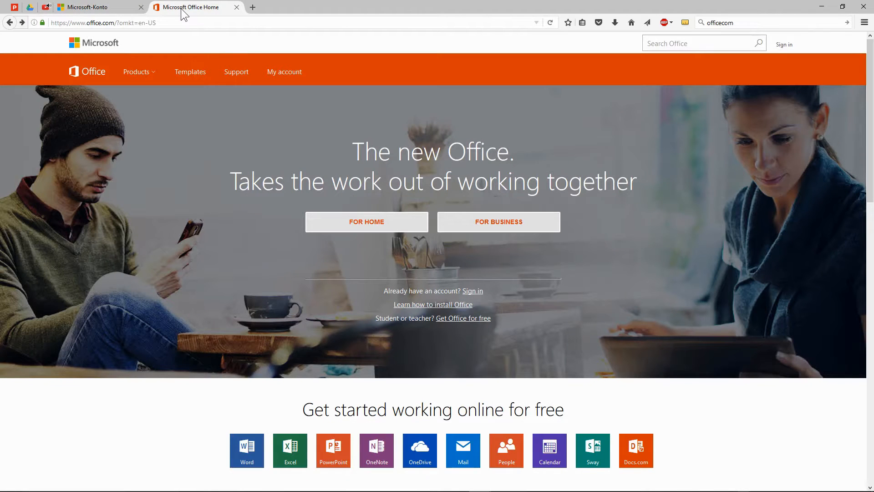
Sign in to Office.com with the existing account to reach the personal start page.
left_click(106, 23)
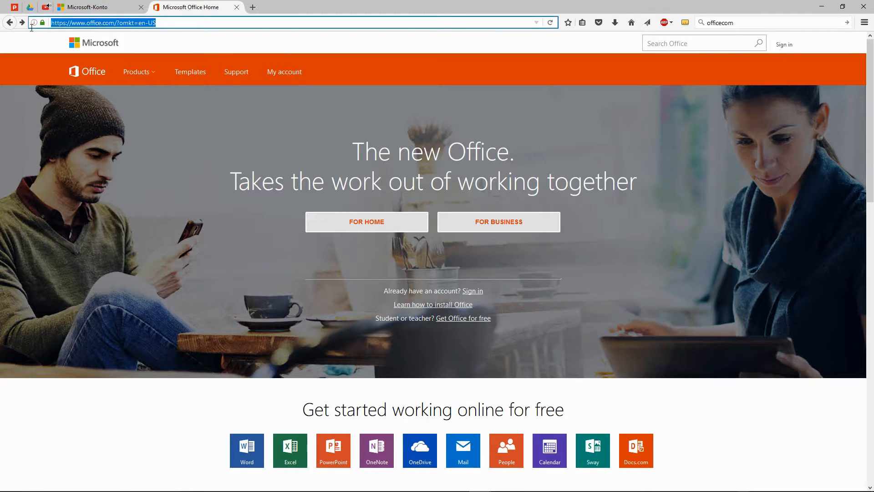
mouse_move(599, 280)
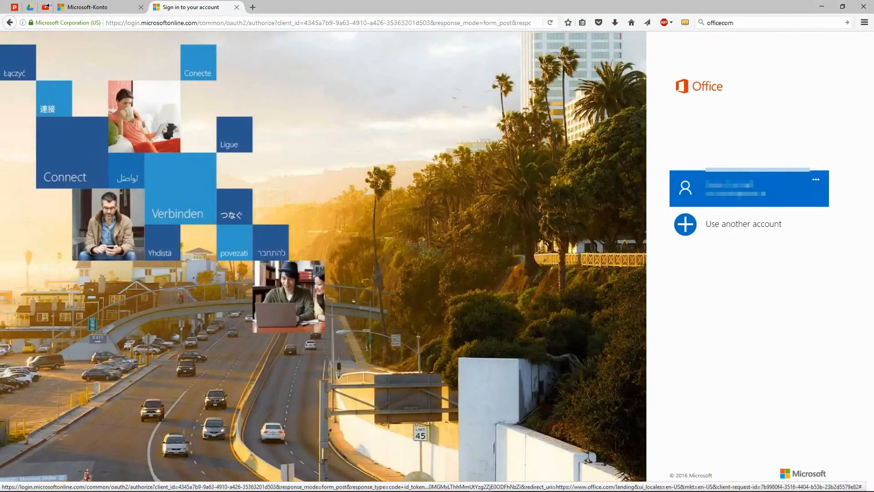
left_click(748, 188)
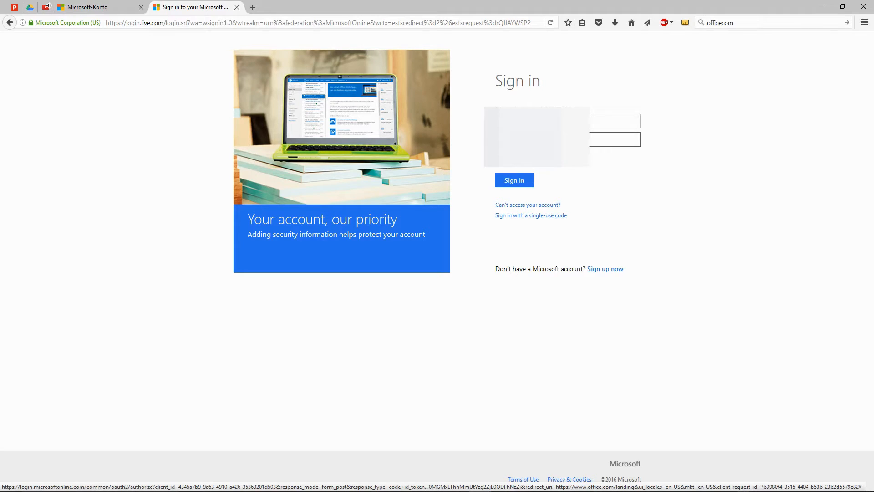
left_click(514, 180)
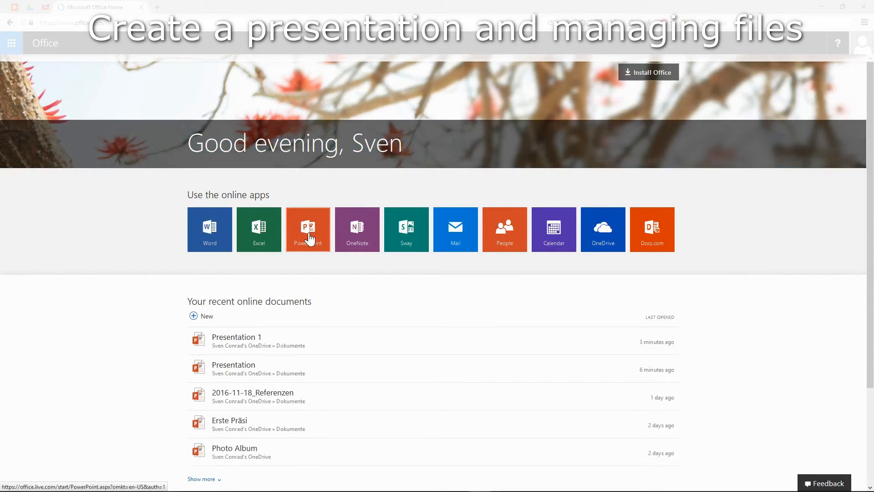
Start a new blank presentation from the PowerPoint Online start page.
left_click(308, 230)
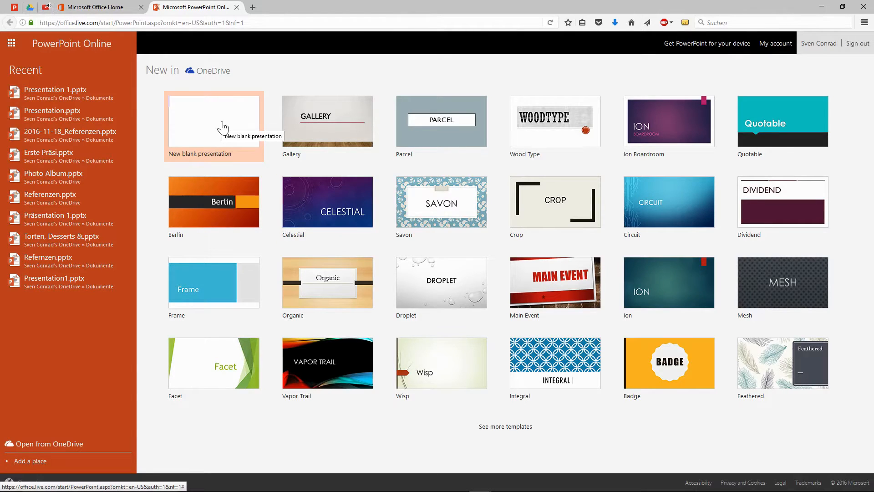
left_click(214, 120)
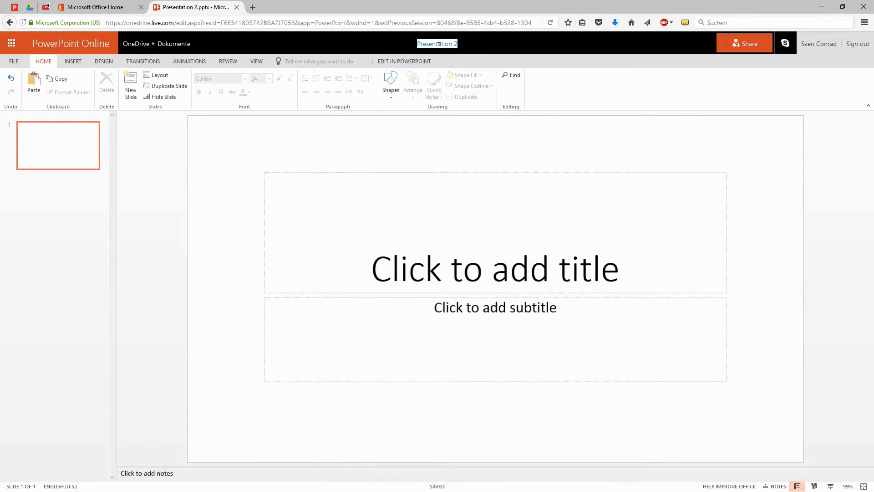
Rename the presentation to '2016-11-21_references' and confirm.
type("2016")
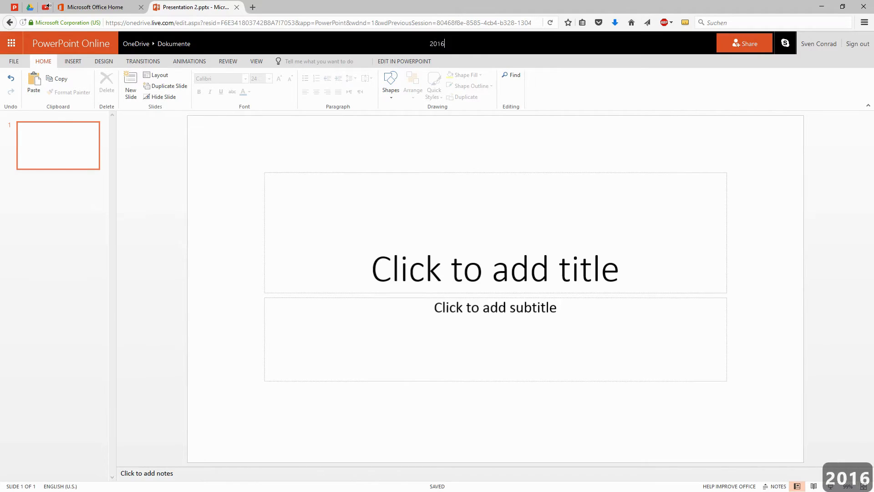
type("-11-21")
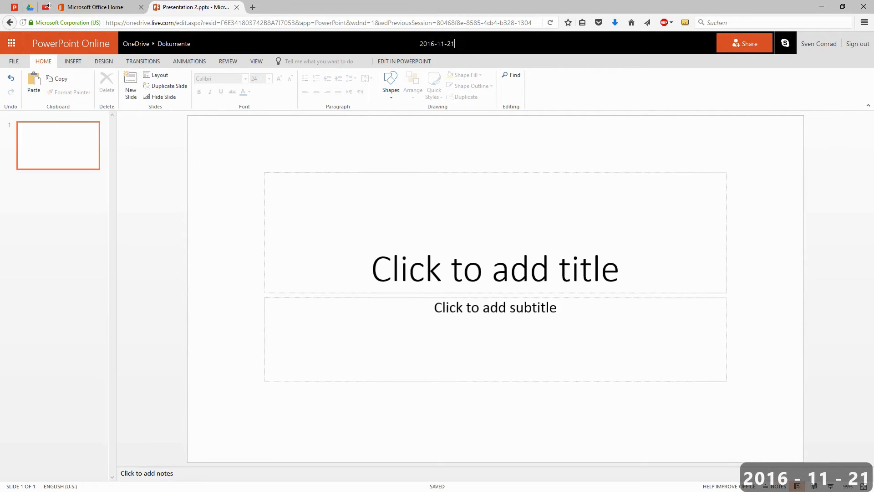
type("_Ref")
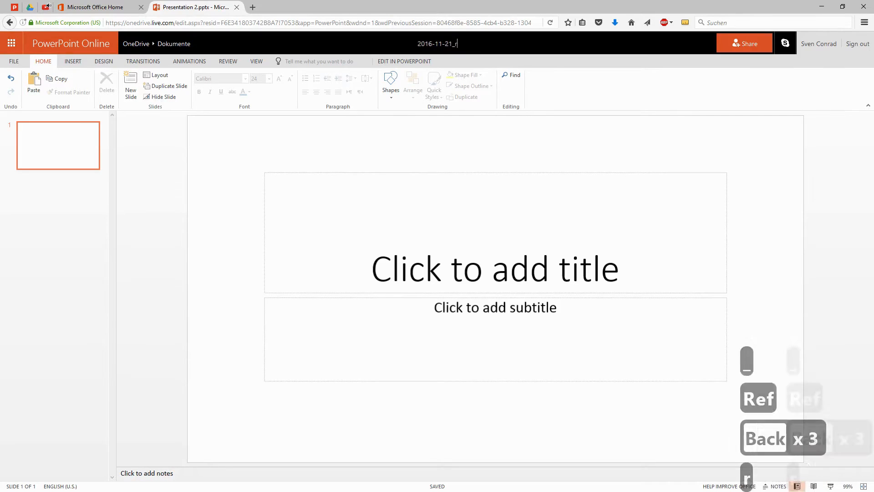
type("eferences")
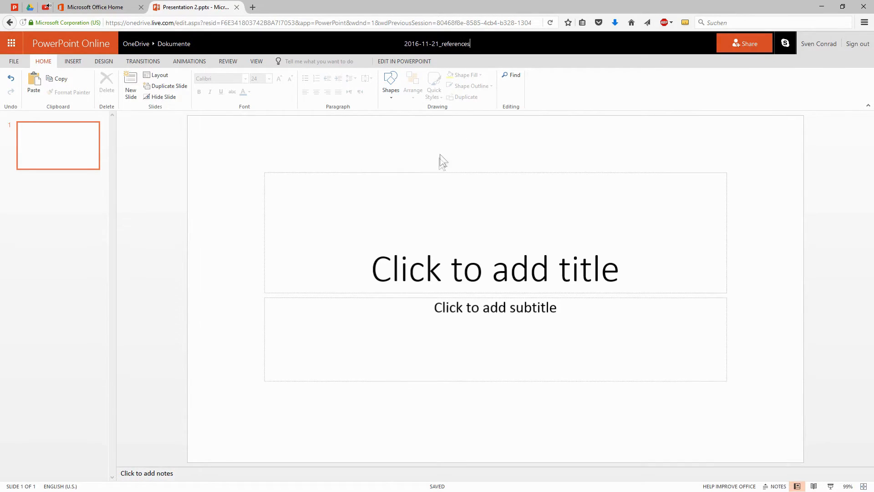
left_click(495, 233)
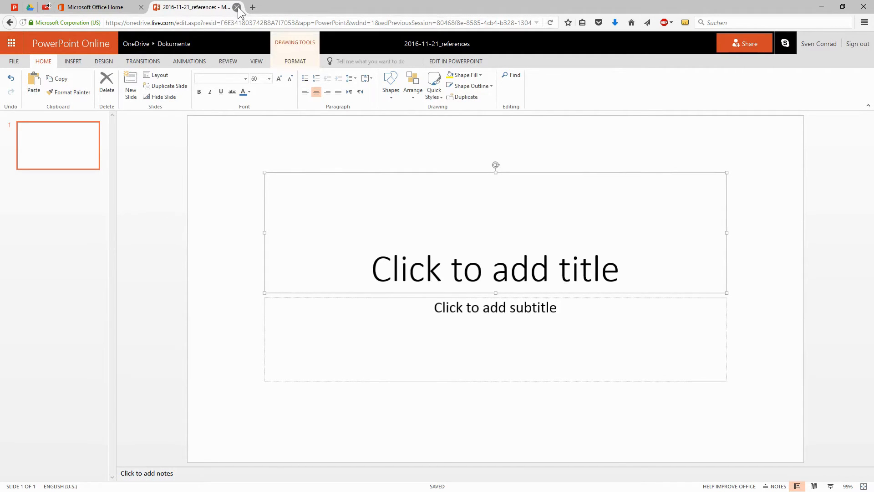
Leave the presentation and open OneDrive from the Office app launcher.
left_click(236, 8)
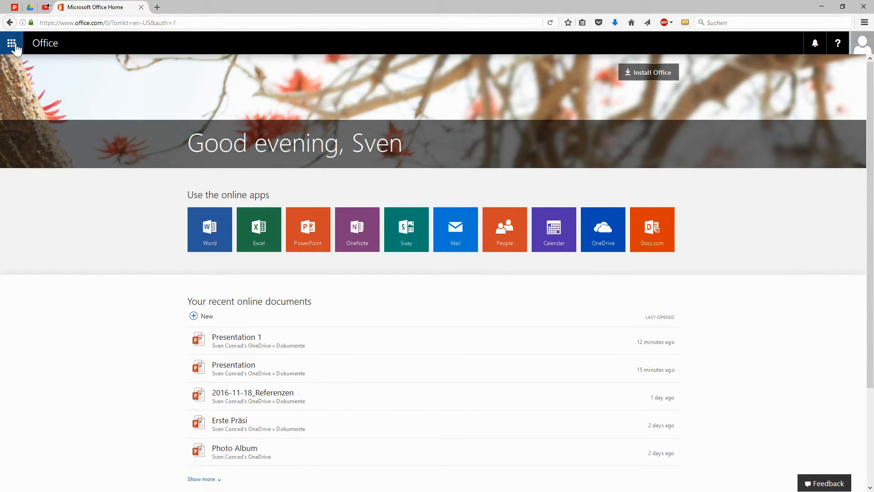
left_click(11, 42)
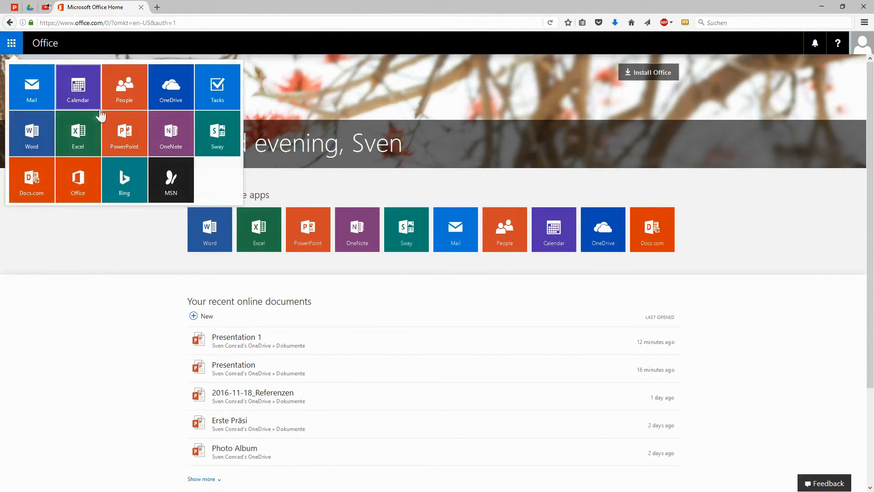
mouse_move(168, 101)
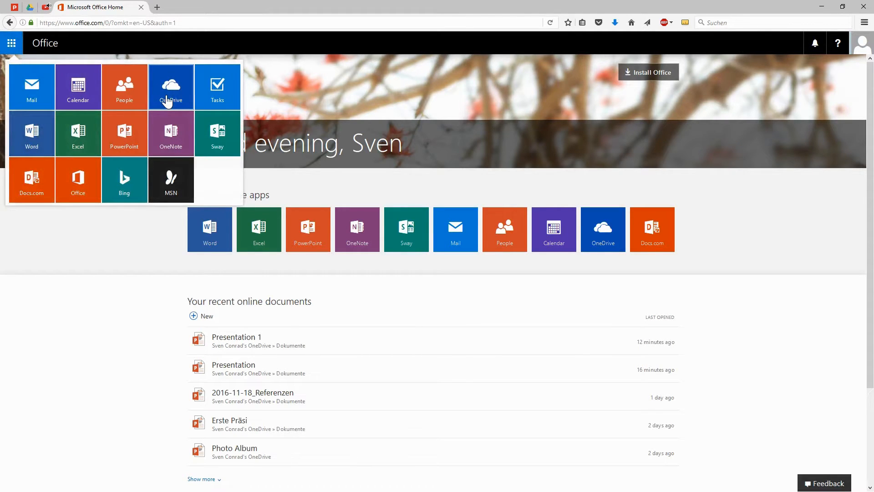
mouse_move(168, 96)
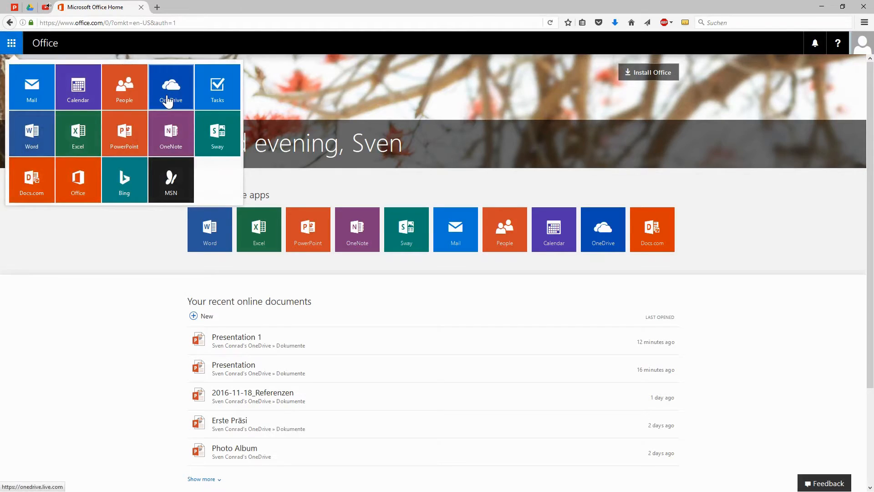
left_click(171, 87)
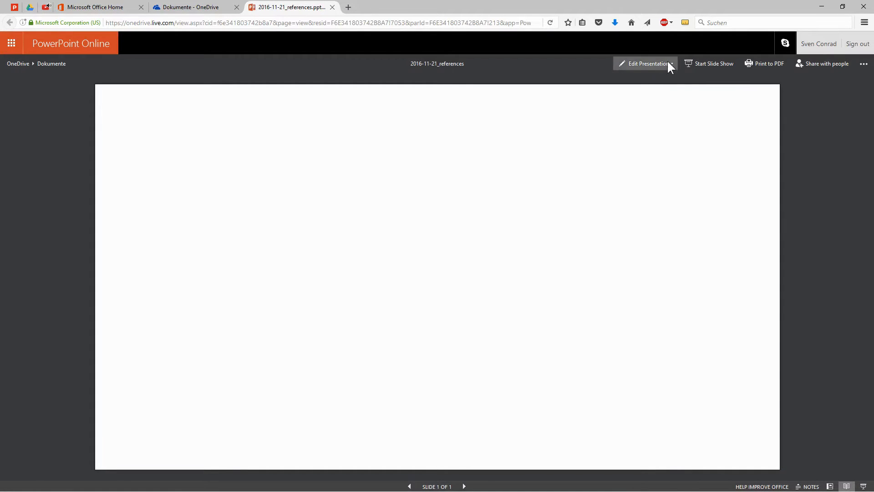
Open 2016-11-21_references for editing in the browser.
left_click(648, 63)
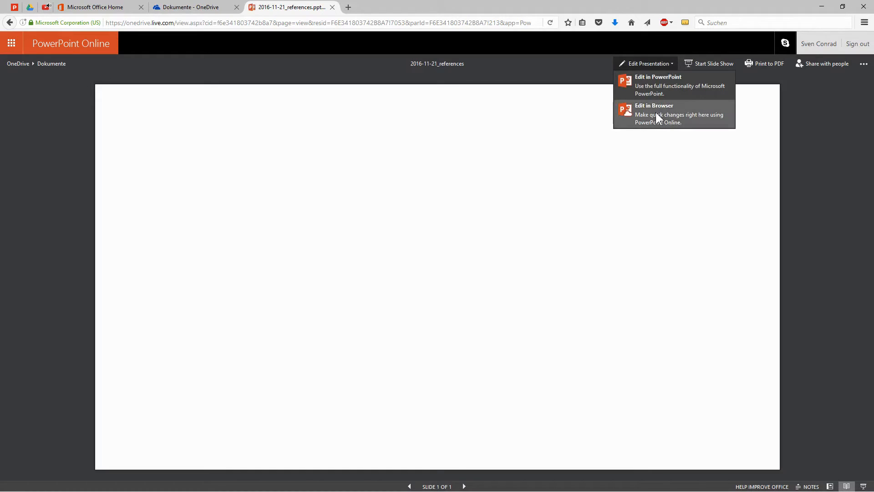
left_click(663, 113)
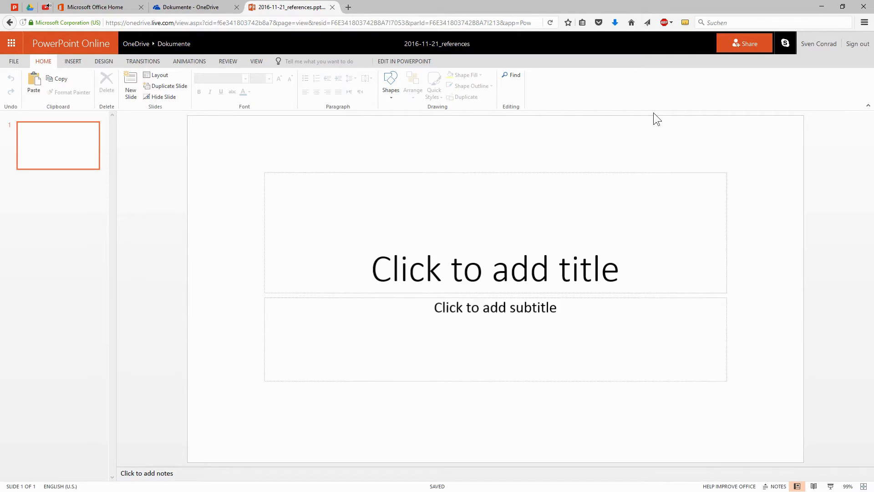
Switch the browser to full screen so the editor fills the display.
key("F11")
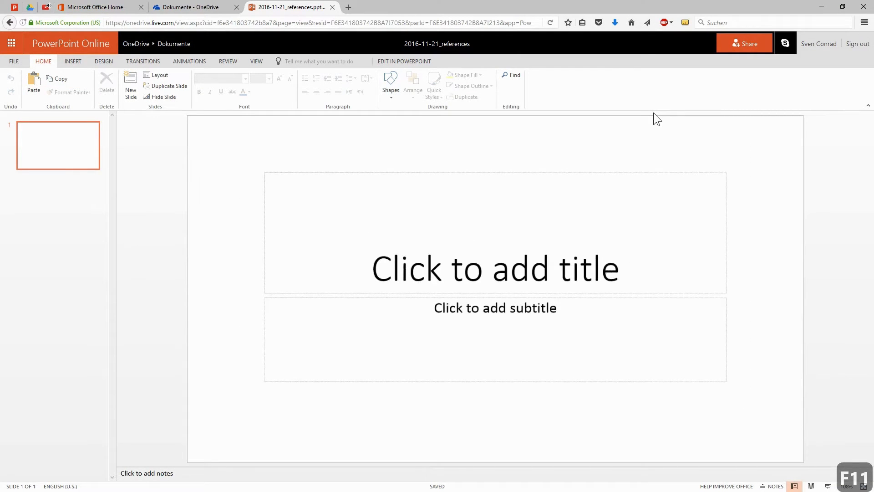
key("F11")
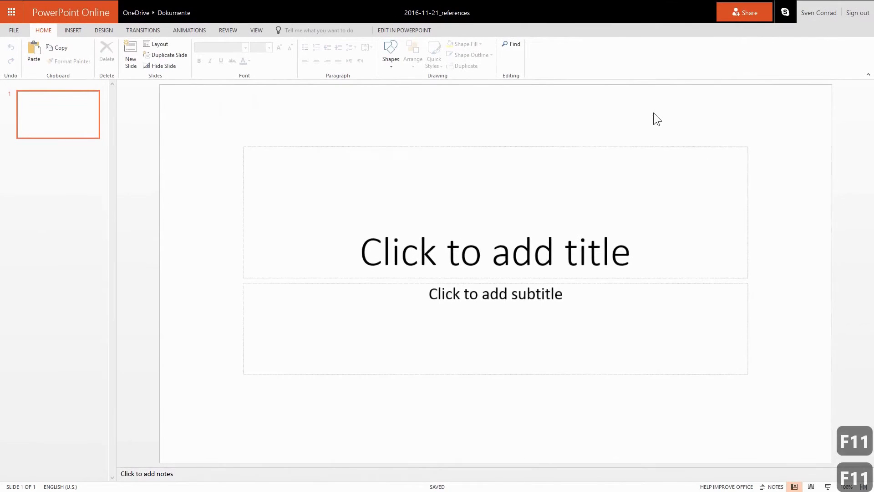
mouse_move(617, 146)
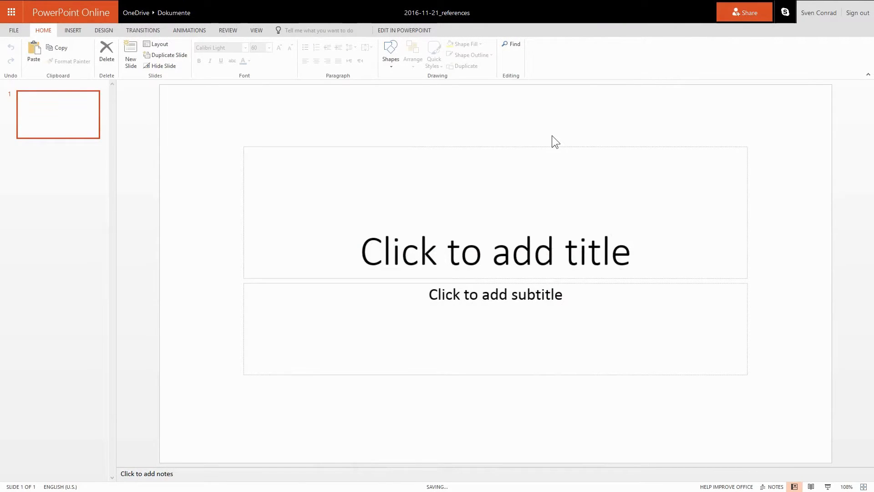
mouse_move(6, 110)
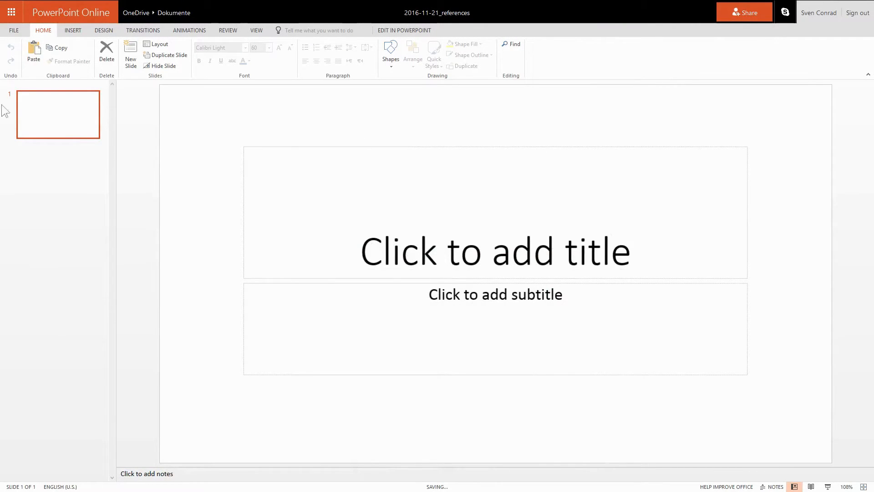
mouse_move(126, 107)
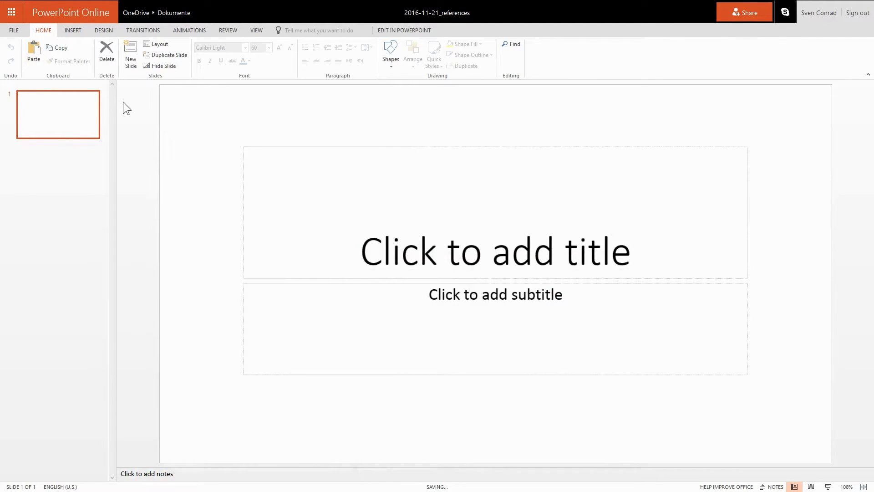
mouse_move(410, 142)
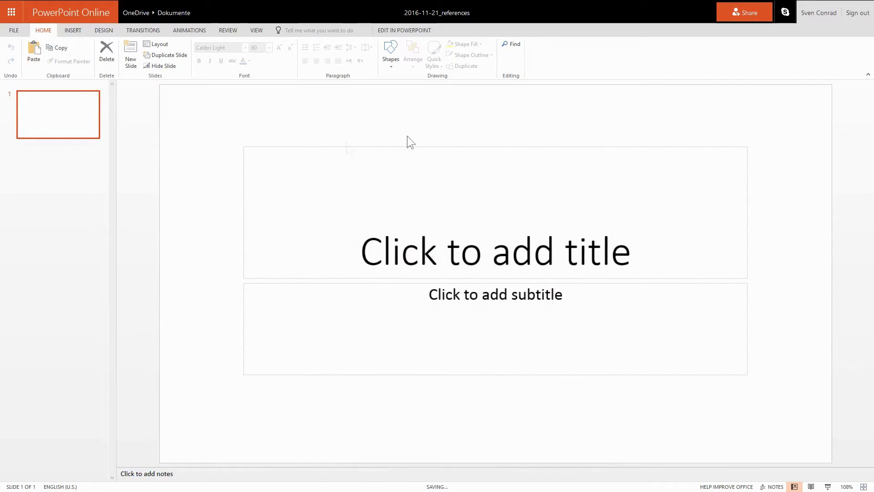
mouse_move(647, 249)
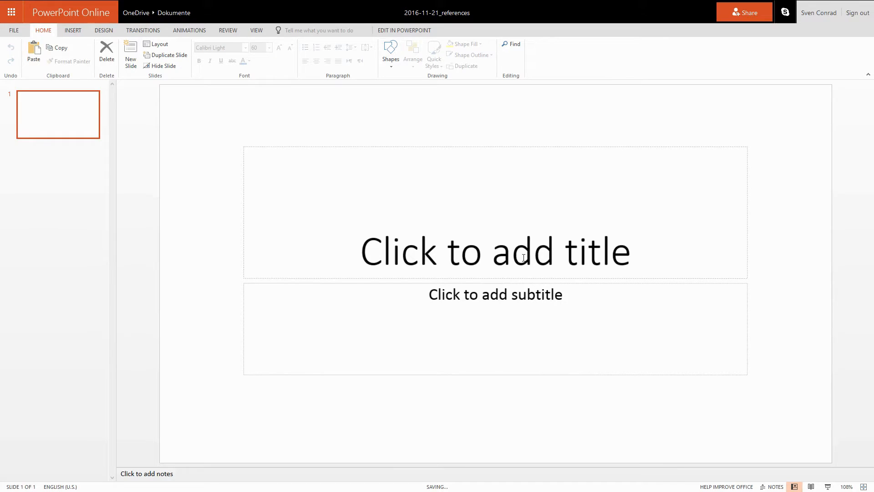
Title the slide 'References' and begin the subtitle byline 'By John'.
type("R")
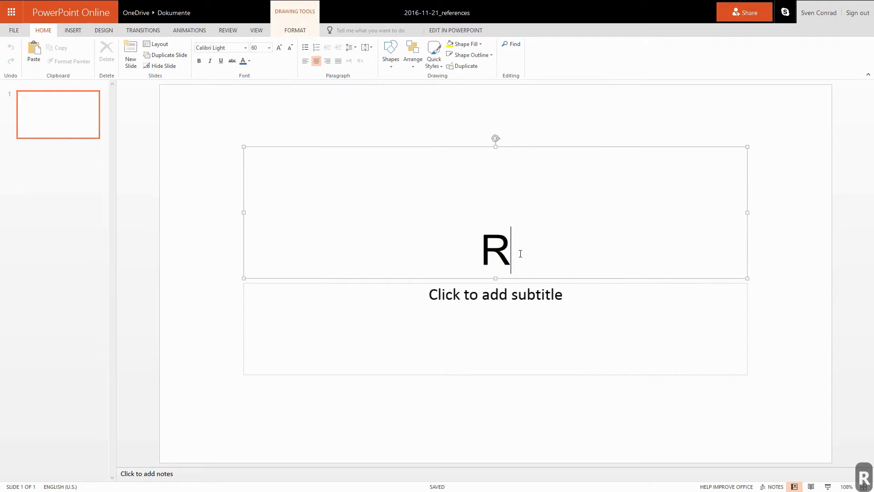
type("eferenc")
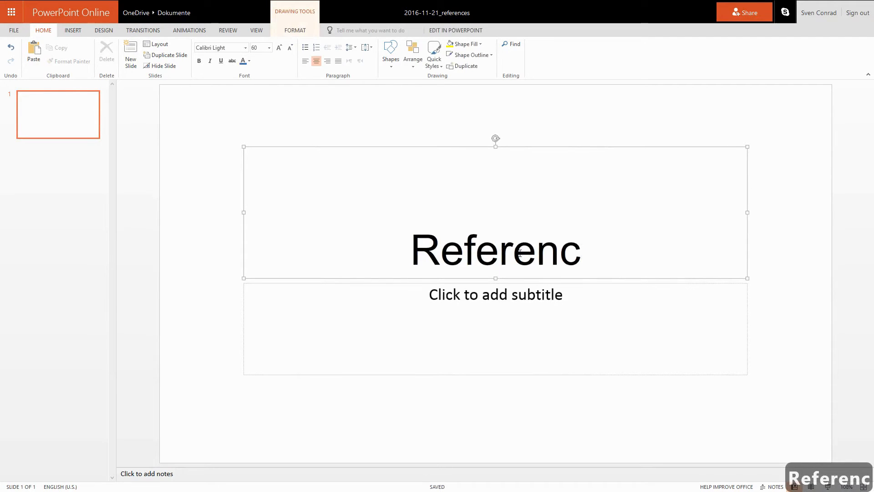
type("es")
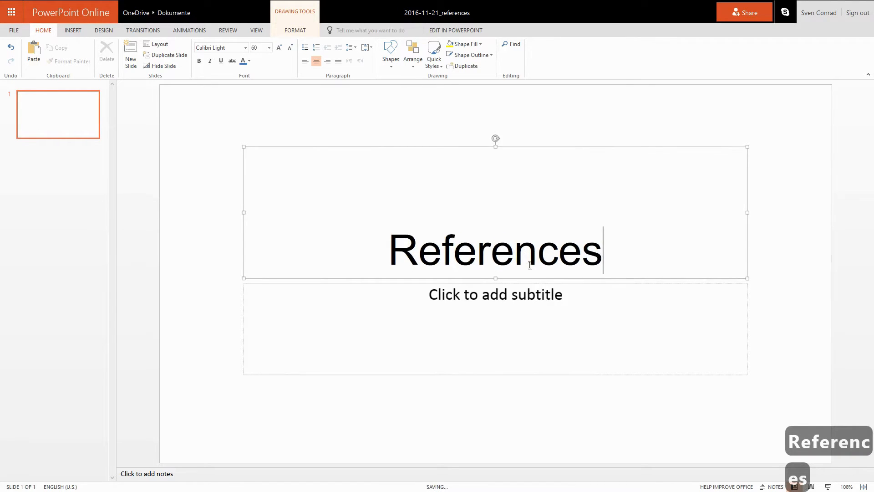
left_click(496, 295)
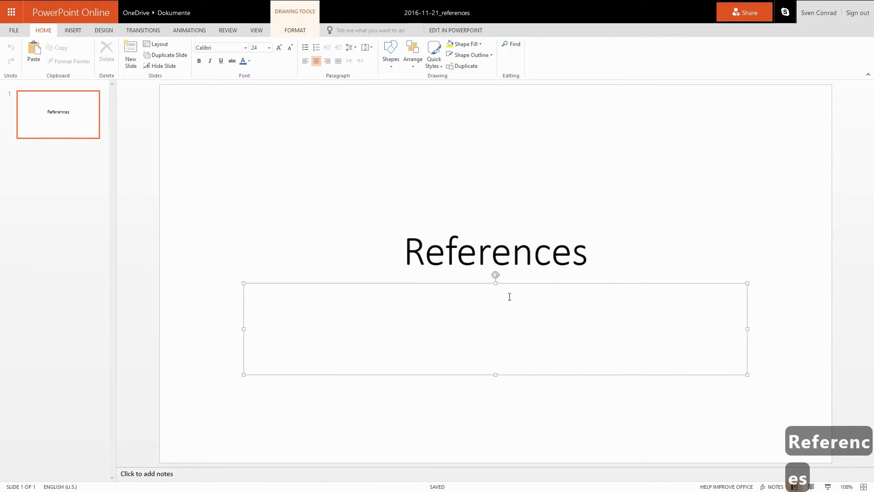
type("By John")
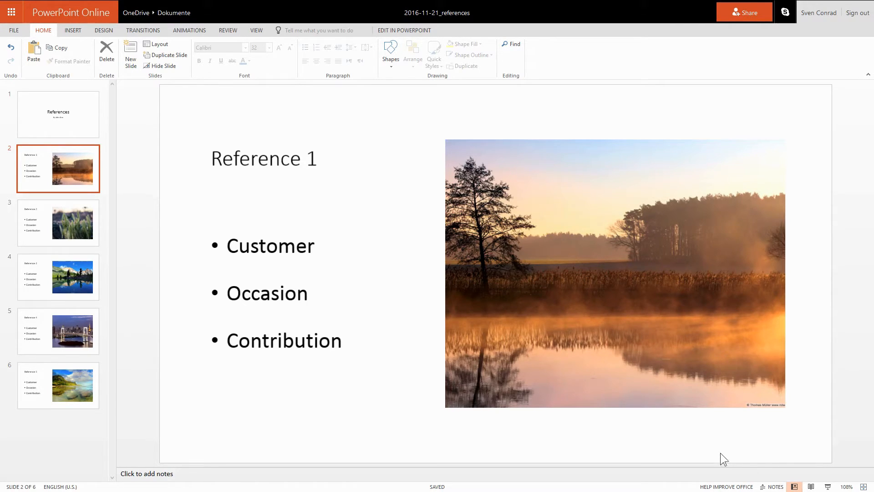
mouse_move(395, 268)
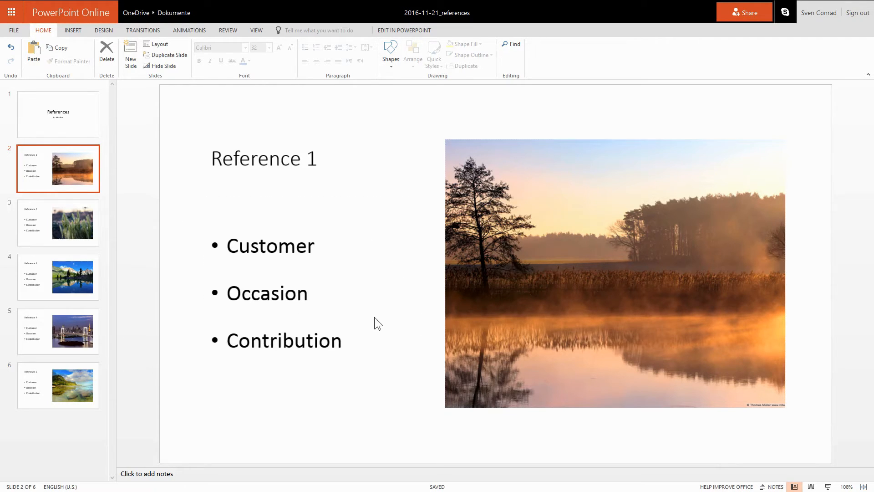
left_click(67, 222)
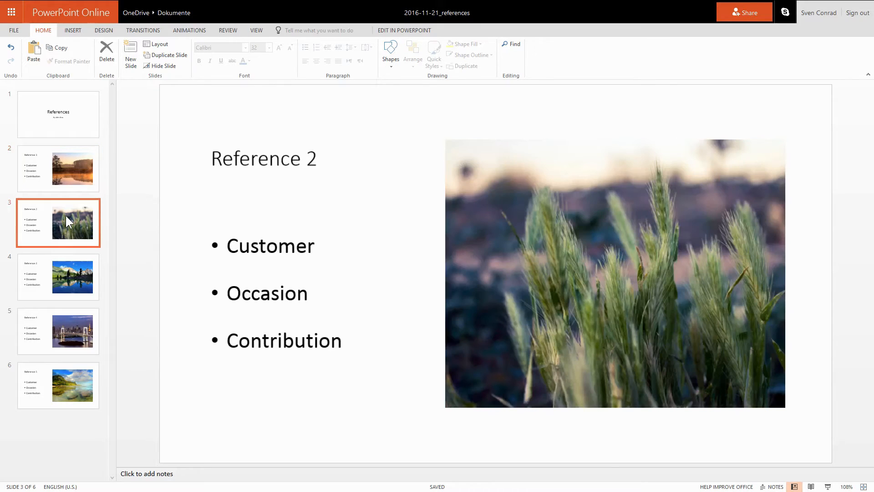
left_click(60, 278)
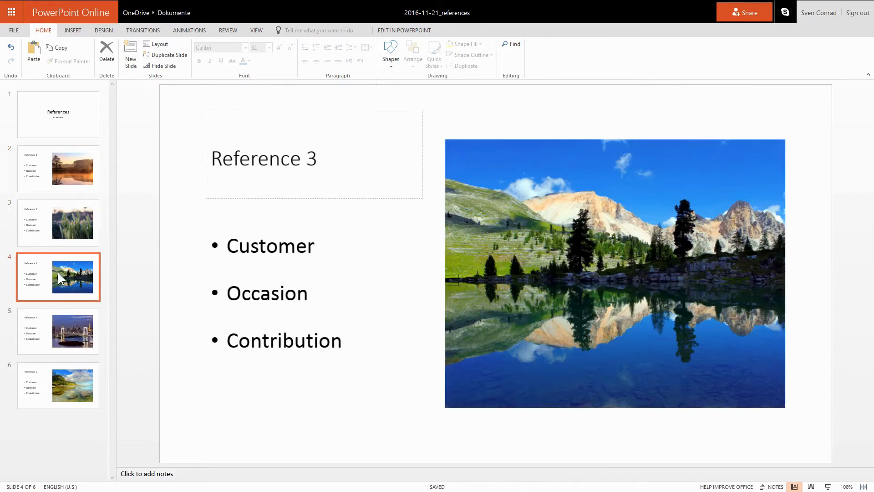
left_click(55, 331)
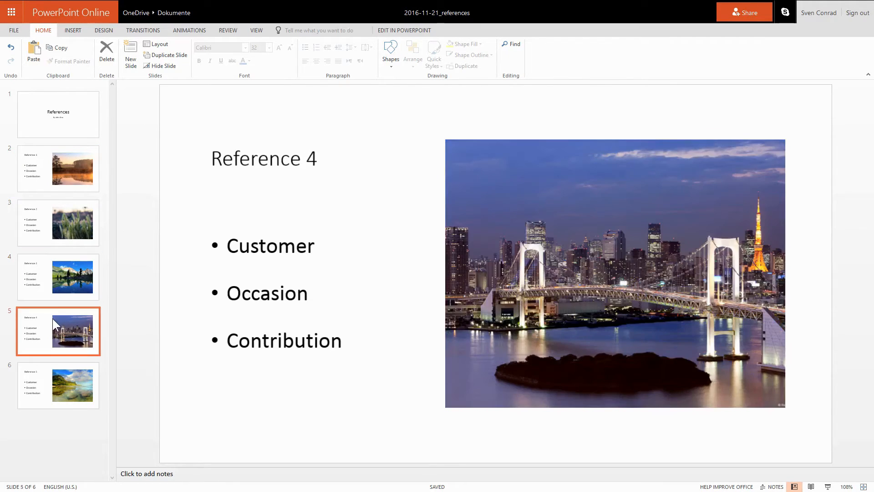
left_click(66, 385)
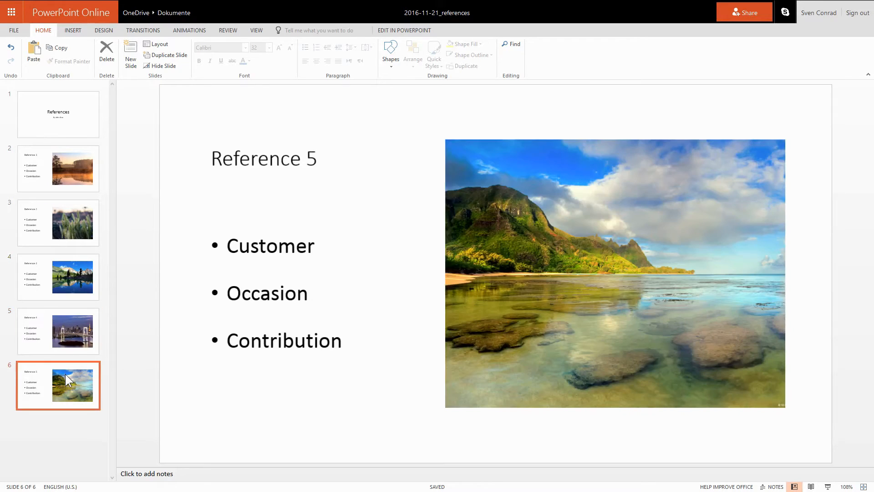
left_click(69, 173)
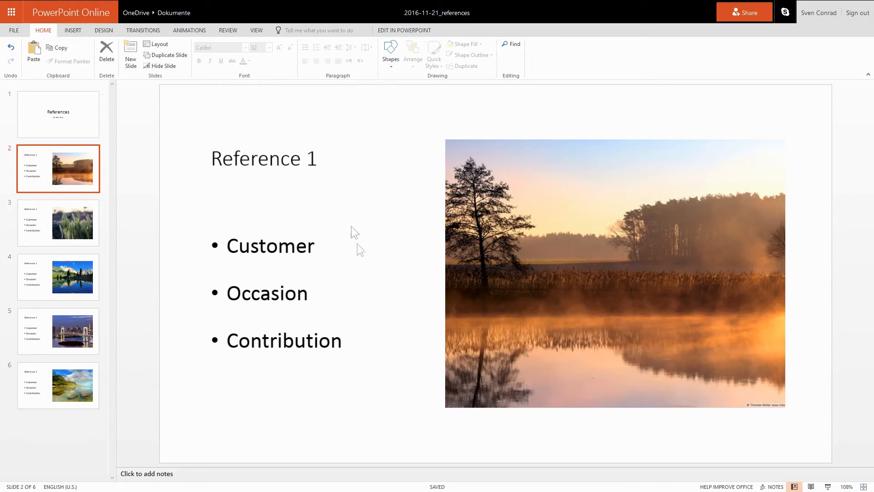
left_click(303, 257)
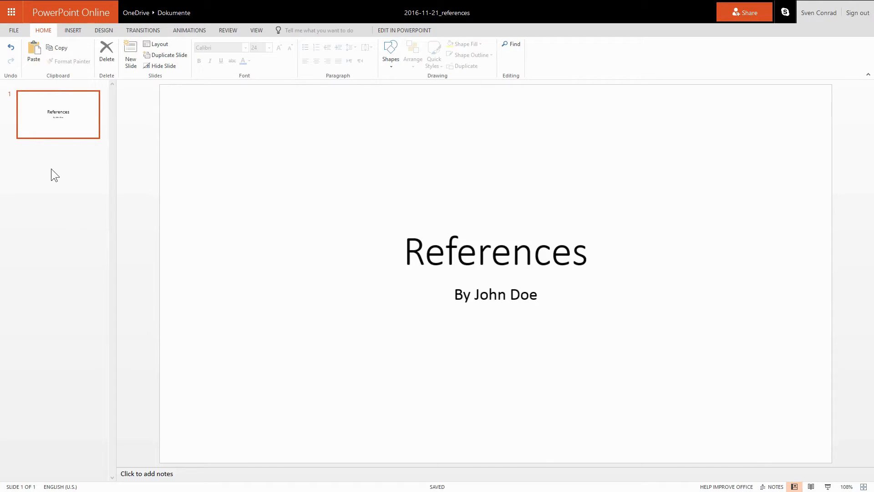
mouse_move(60, 180)
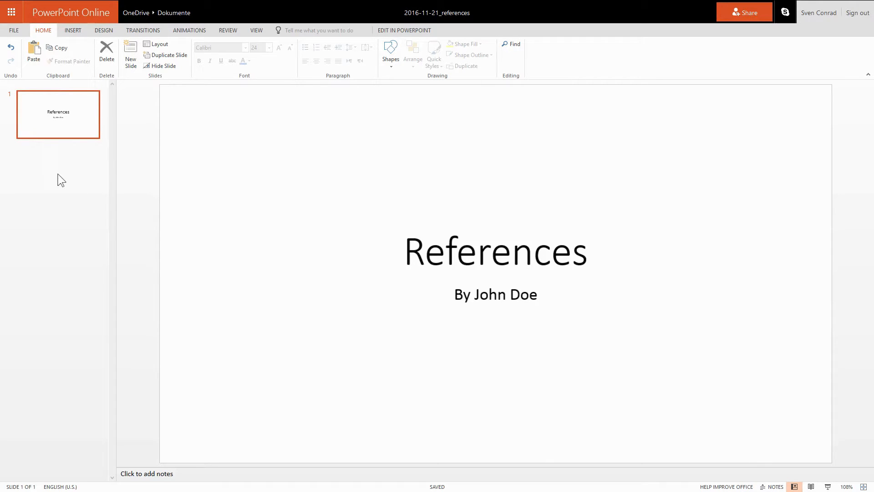
Add a new slide after the References title slide via the thumbnail pane menu.
right_click(61, 180)
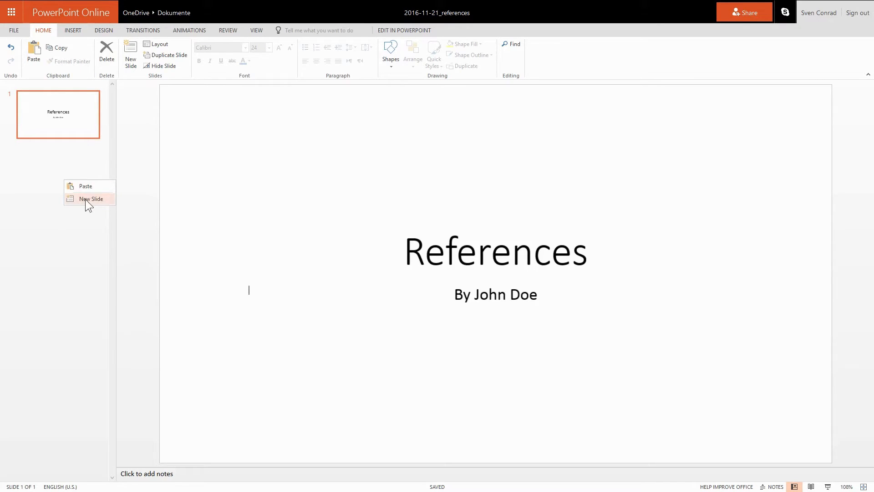
left_click(92, 199)
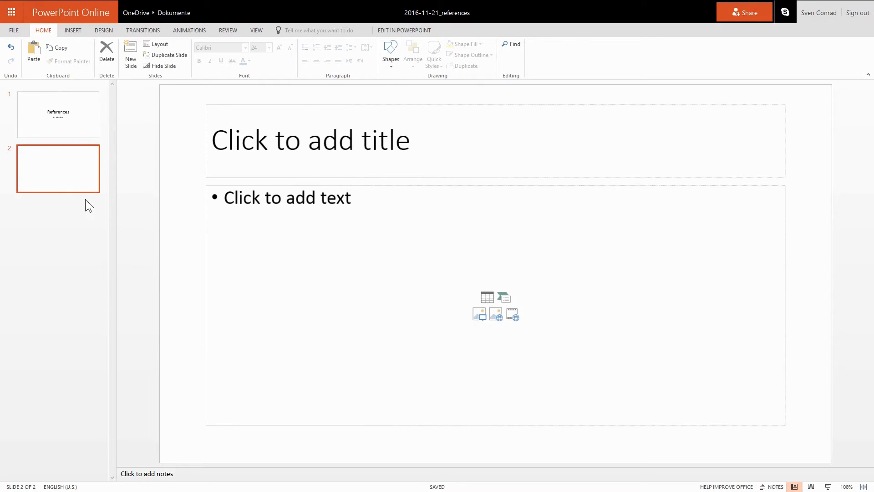
mouse_move(90, 192)
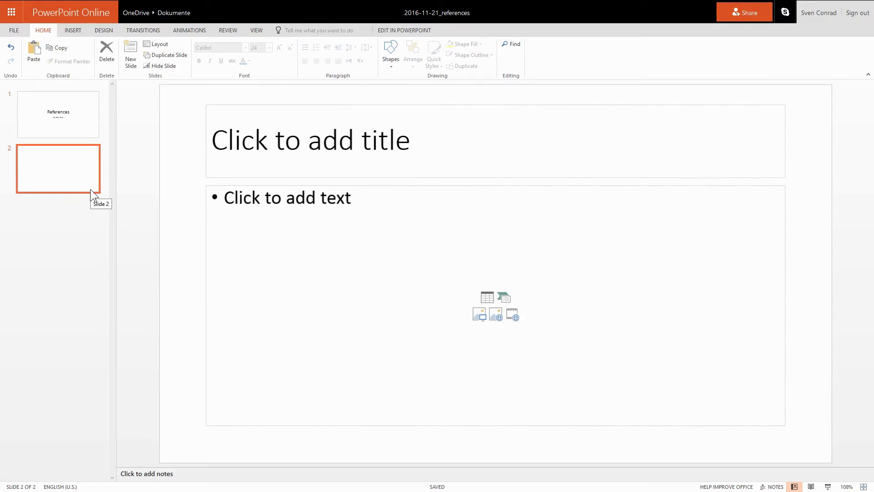
mouse_move(75, 169)
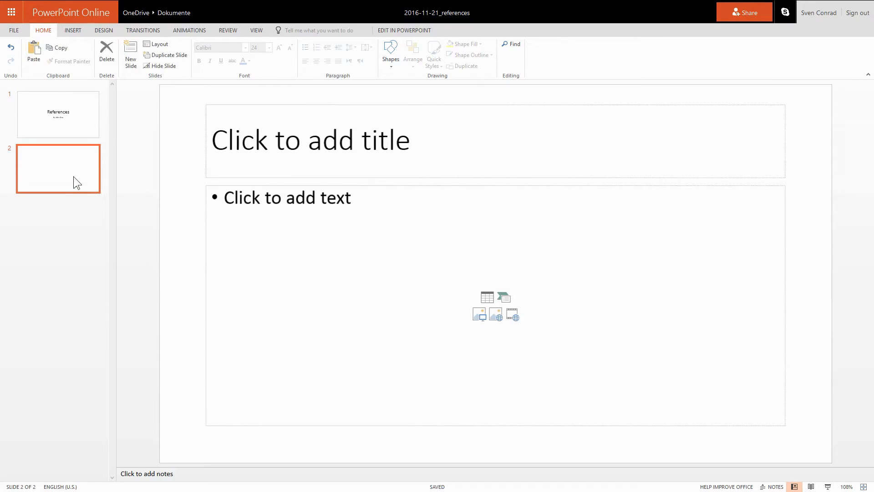
Apply the Picture with Caption layout to slide 2 via its thumbnail's Layout menu.
right_click(77, 180)
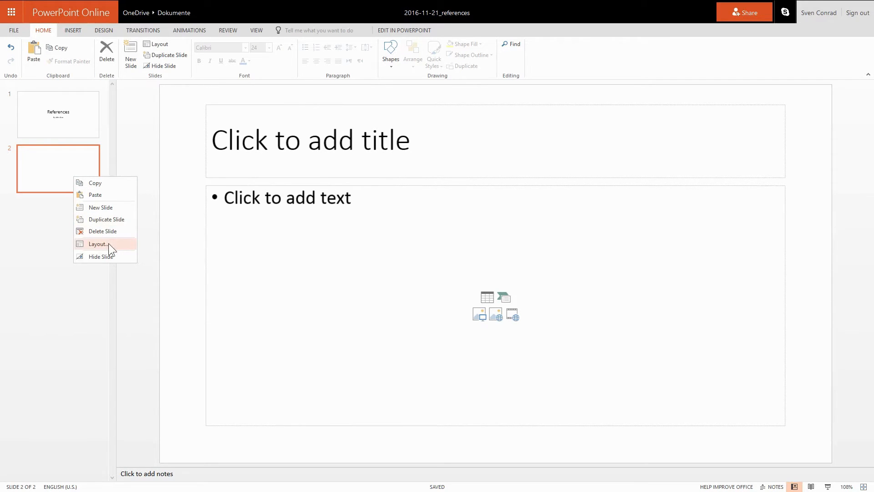
left_click(96, 244)
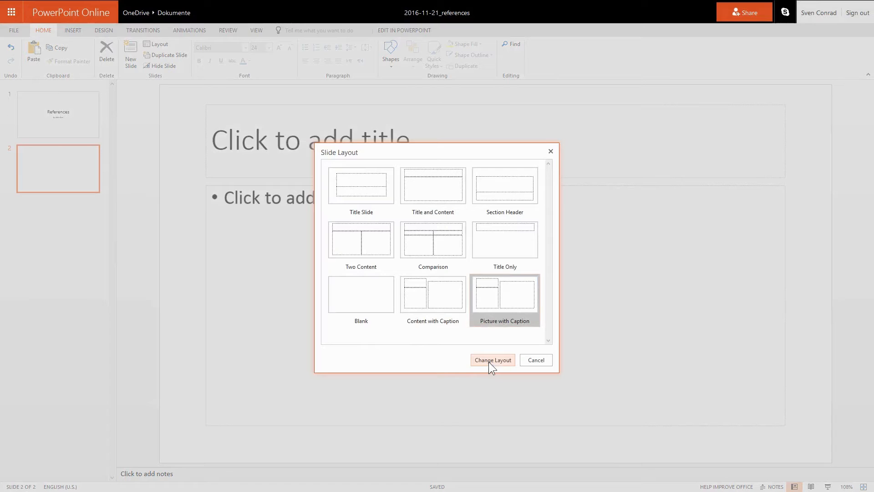
left_click(493, 359)
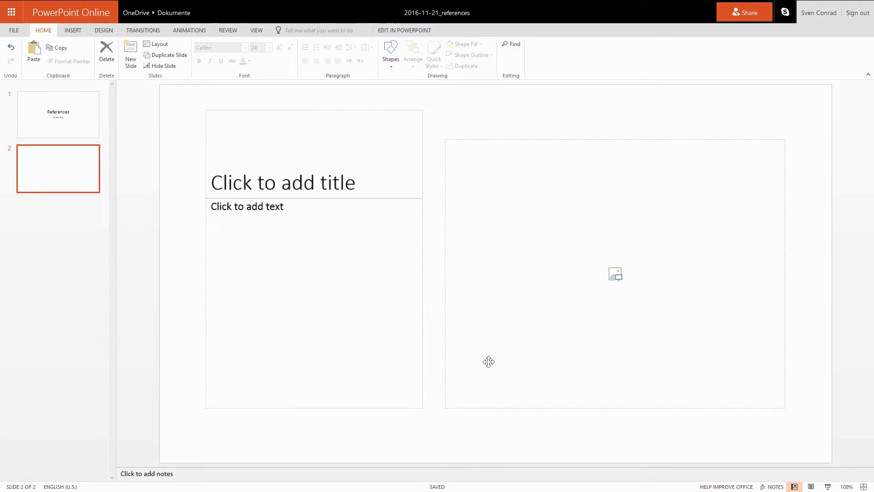
mouse_move(489, 181)
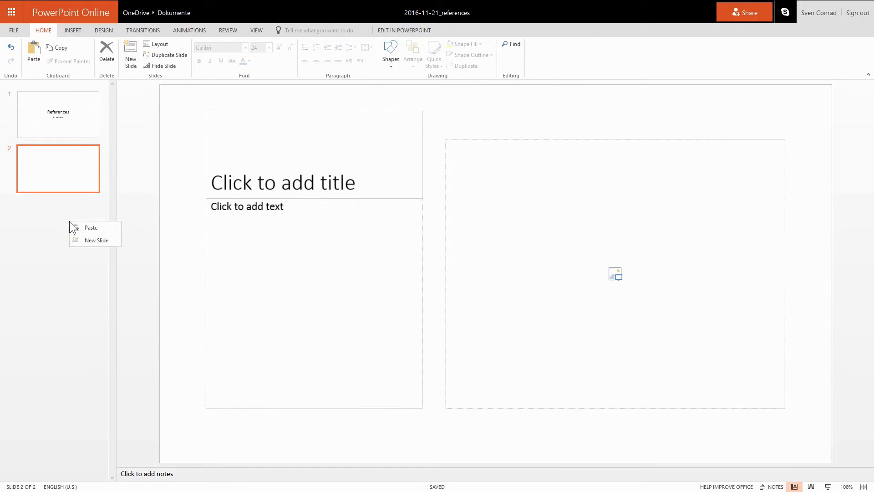
Add a third Picture with Caption slide after slide 2, then return to slide 2.
left_click(96, 241)
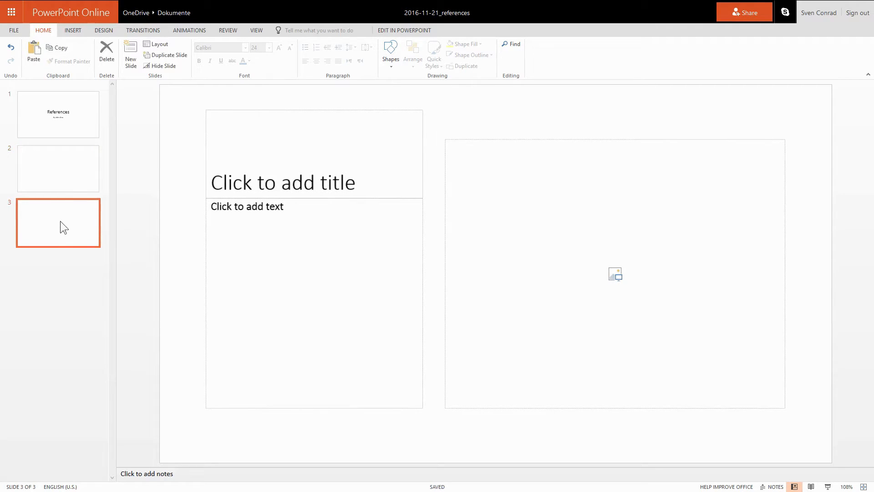
left_click(58, 169)
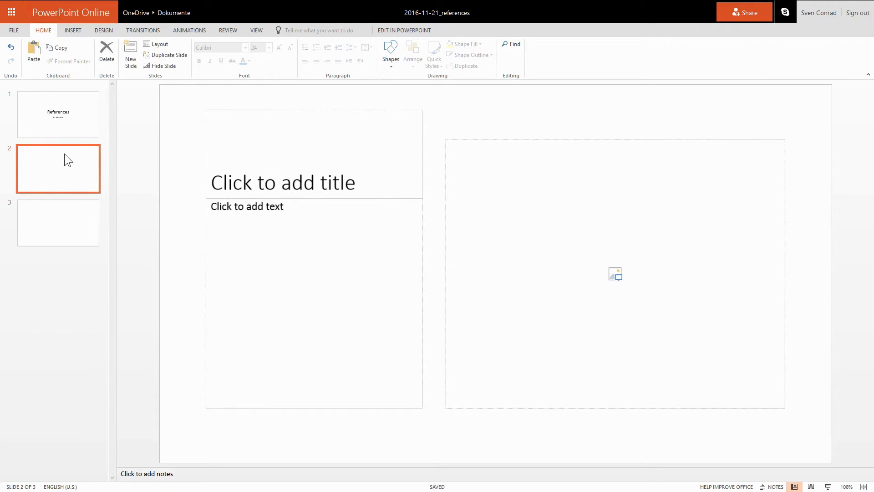
mouse_move(65, 161)
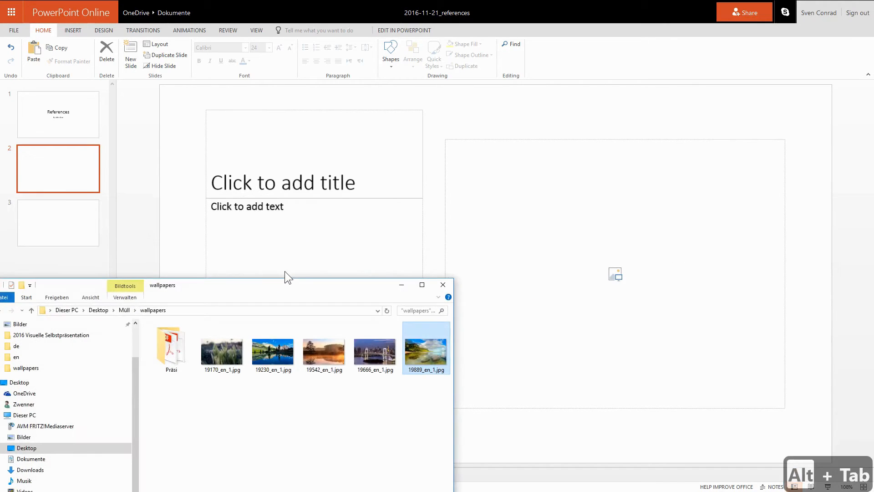
mouse_move(356, 294)
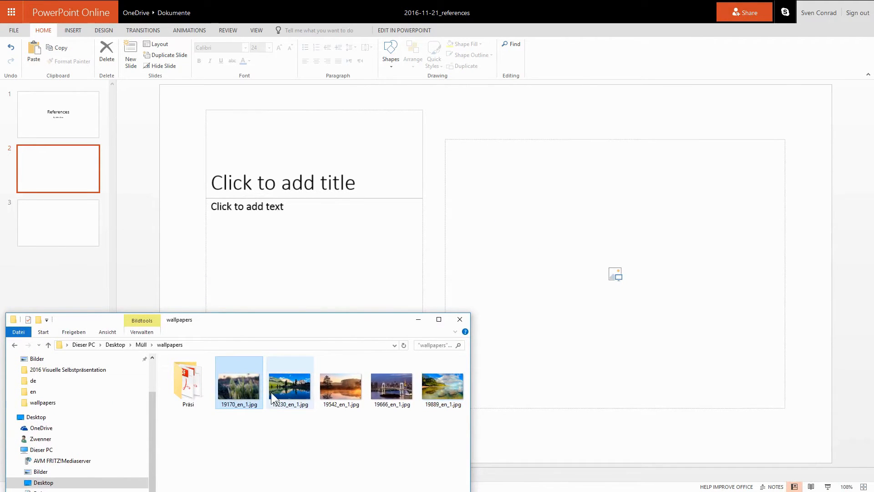
Select a wallpaper photo in the folder and close the File Explorer window.
left_click(340, 386)
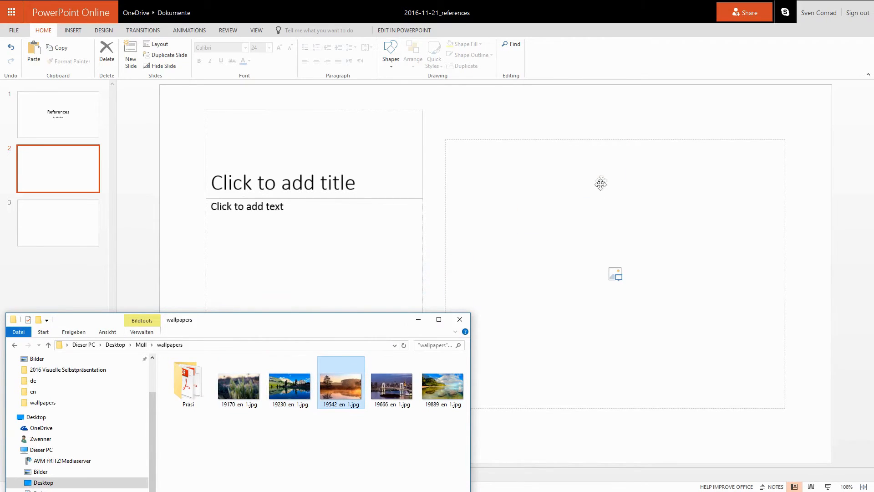
left_click(459, 319)
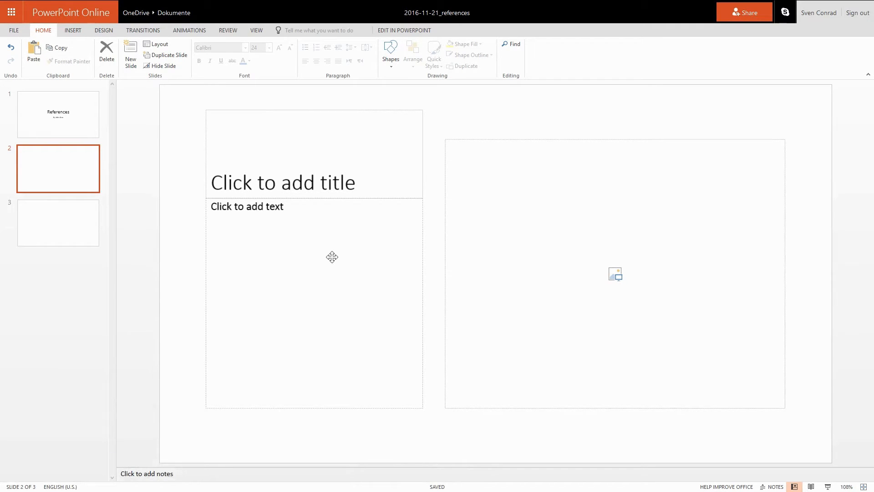
mouse_move(334, 256)
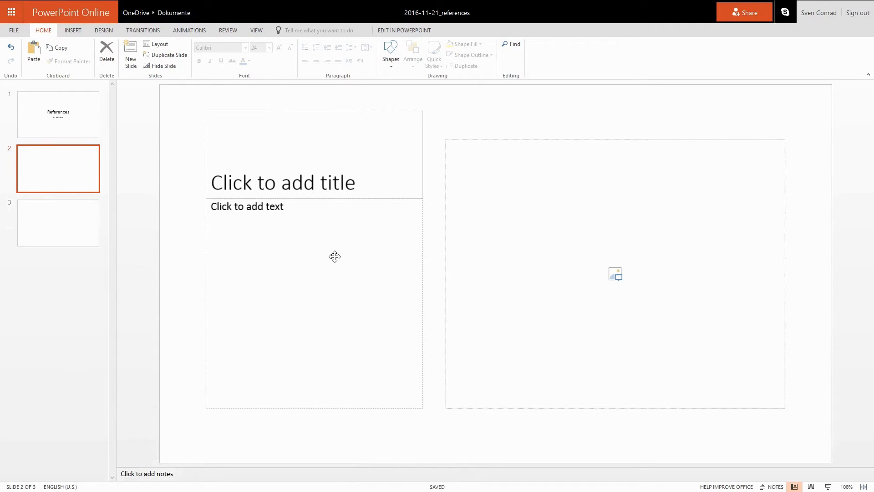
mouse_move(616, 282)
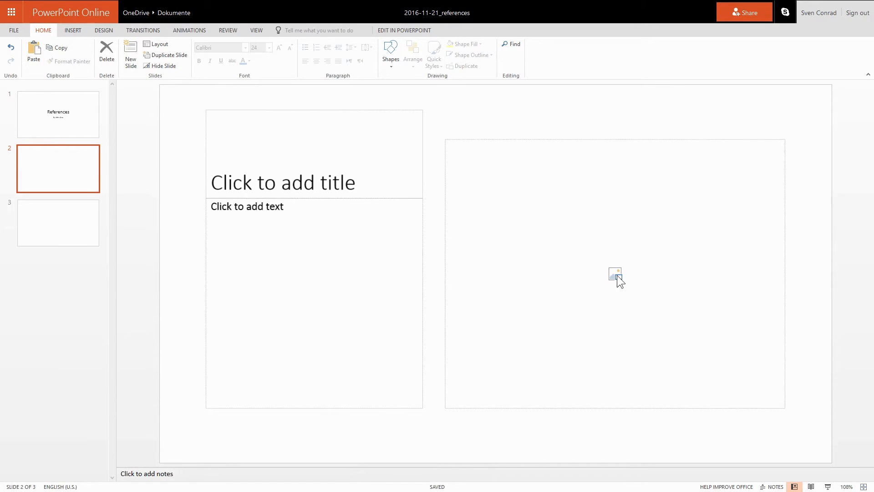
Insert the grass photo 19170_en_1.jpg into slide 2's picture placeholder.
left_click(614, 274)
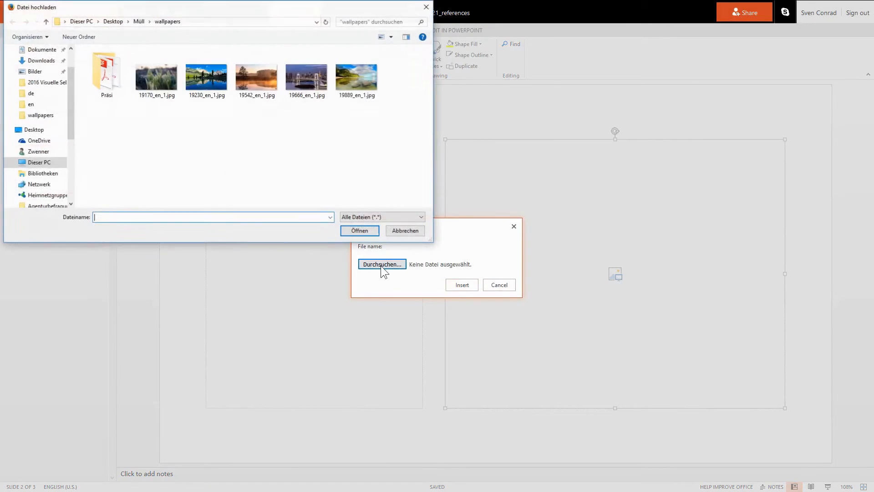
left_click(156, 73)
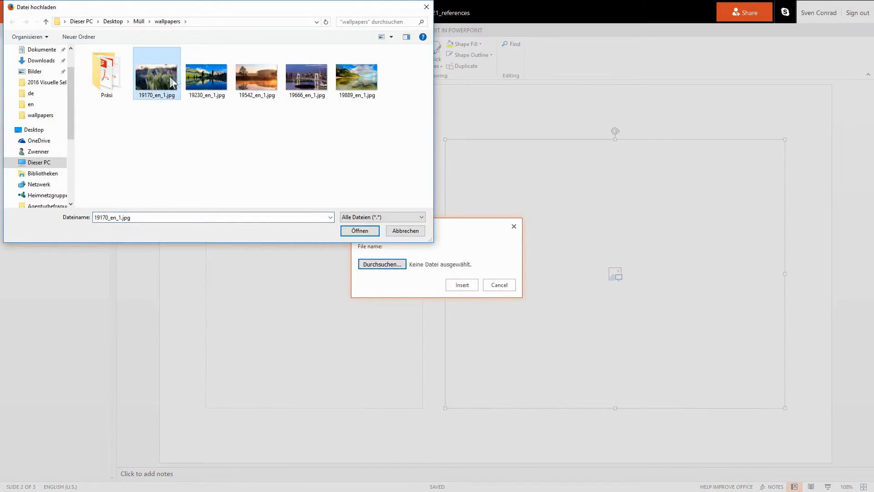
mouse_move(157, 82)
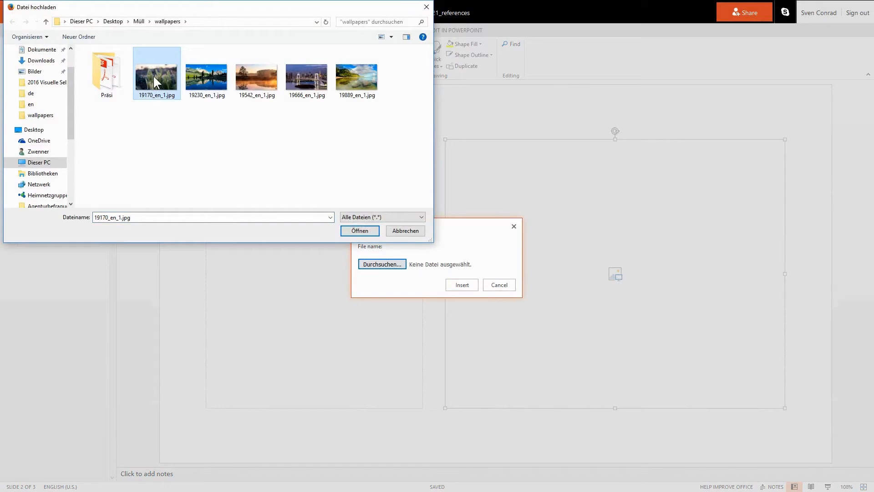
left_click(360, 231)
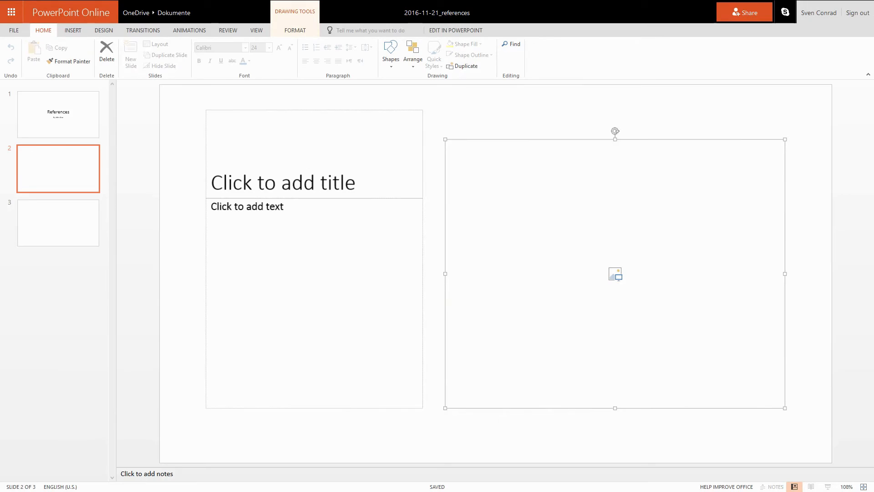
left_click(616, 273)
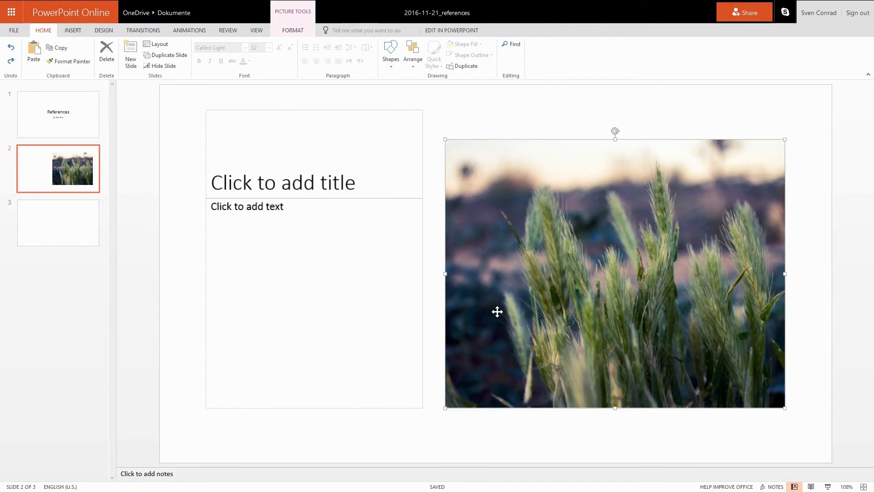
mouse_move(587, 246)
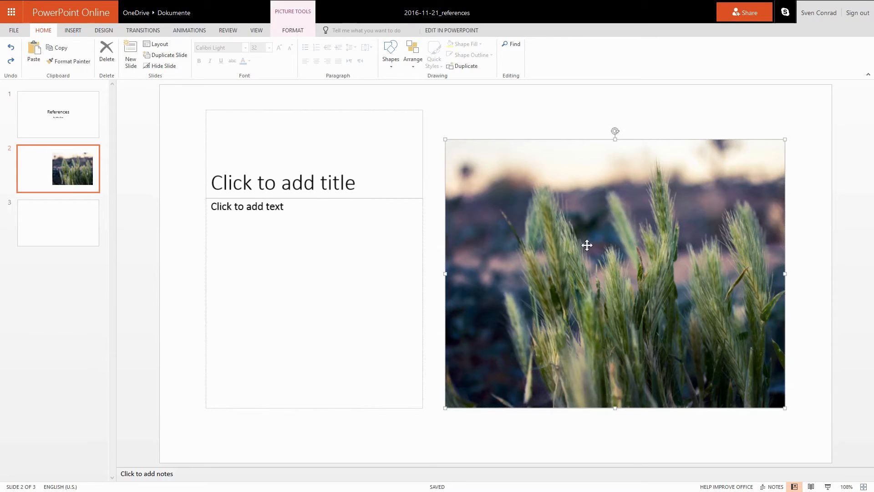
Crop the grass photo and shift it left within its frame on slide 2.
right_click(586, 246)
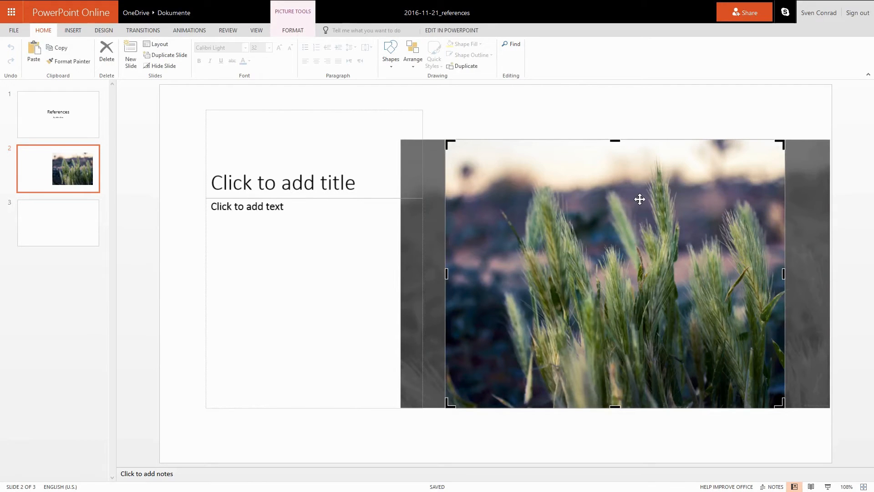
mouse_move(609, 145)
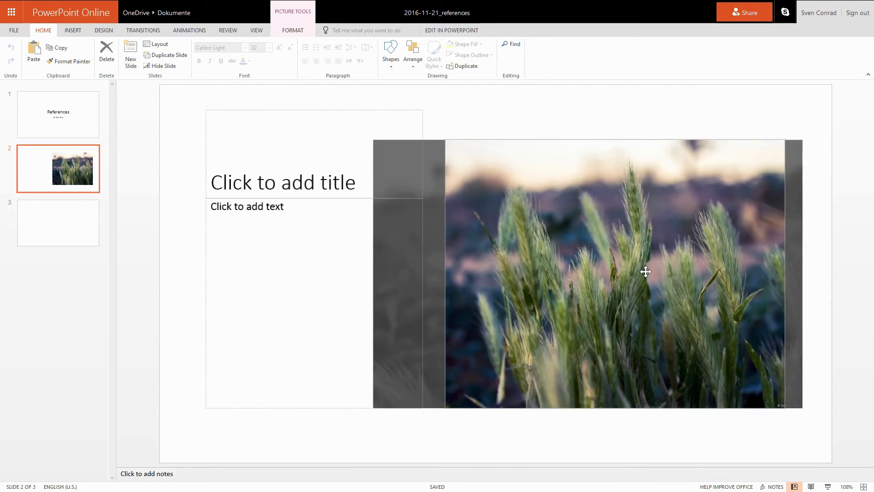
left_click_drag(644, 272, 633, 270)
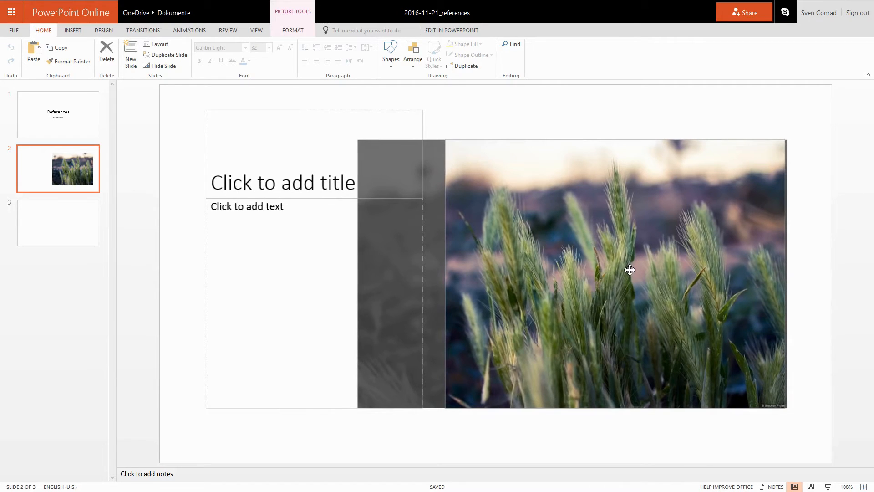
left_click(629, 269)
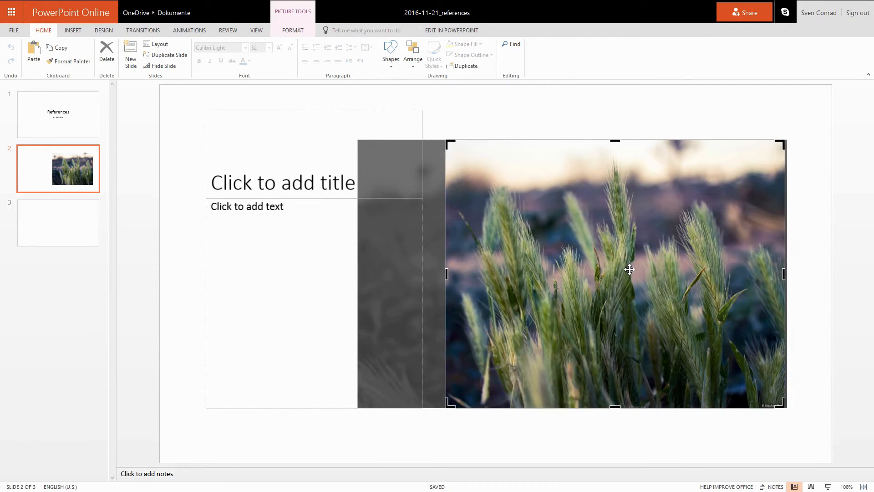
left_click(580, 122)
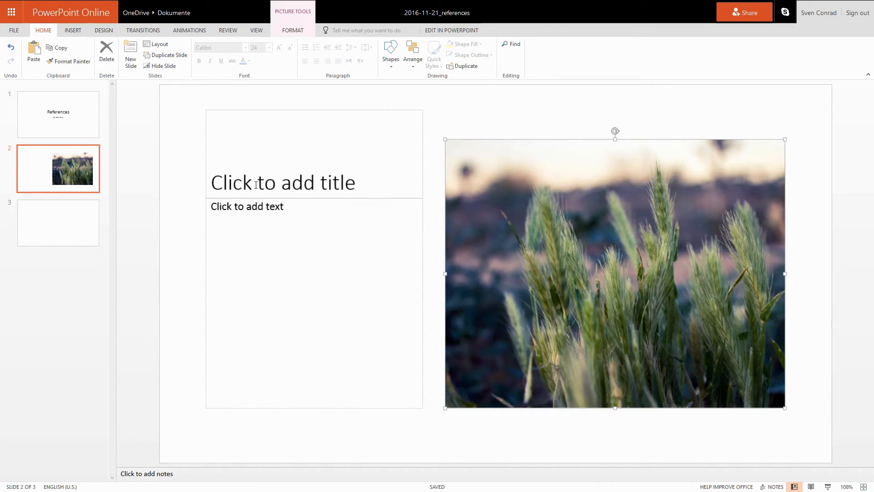
Enter the slide title 'Reference 1'.
type("Re")
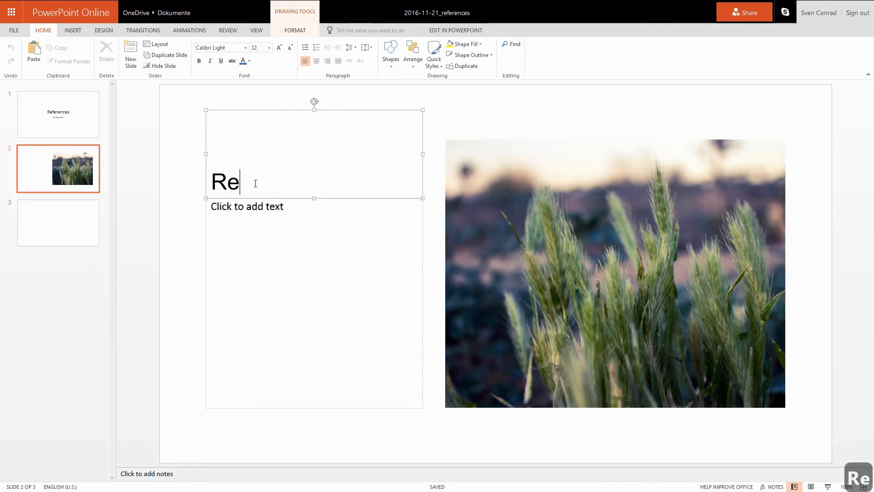
type("ference")
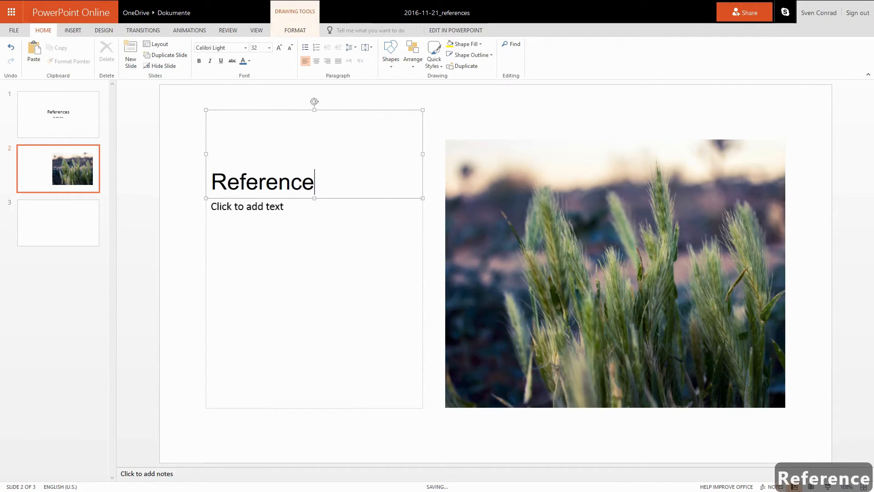
type("1")
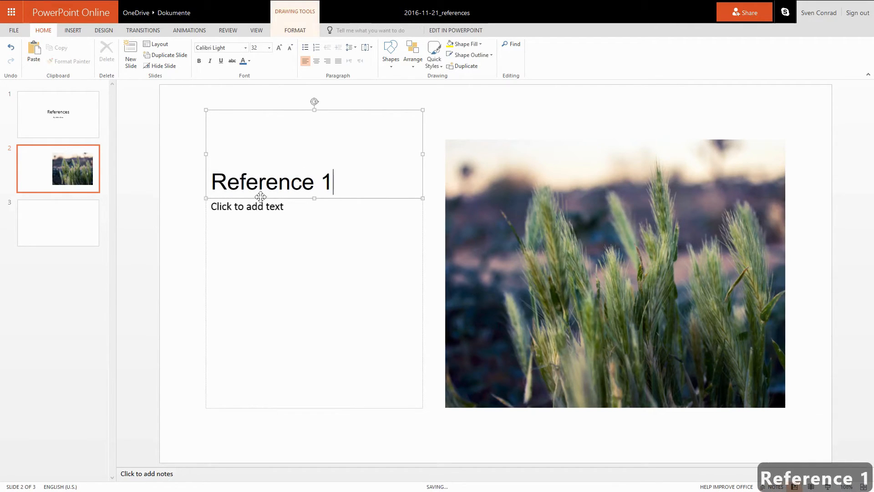
Enter Customer, Occasion and Contribution as three lines in the caption placeholder.
left_click(261, 206)
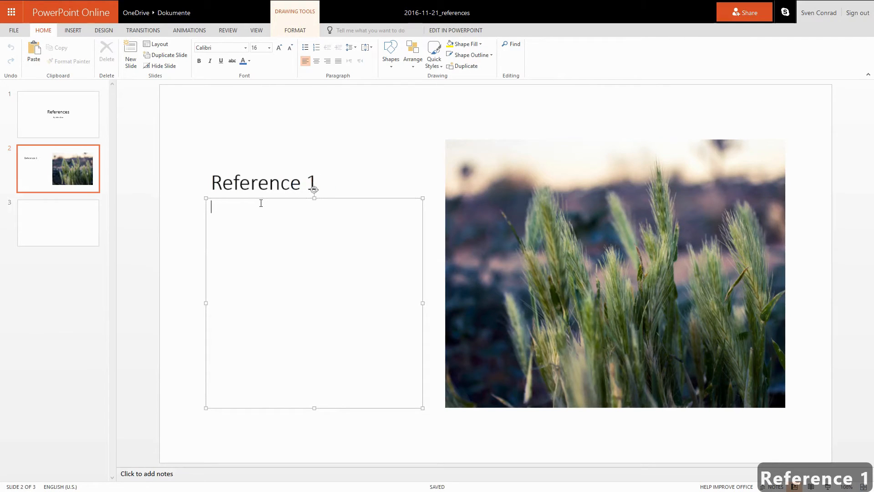
type("Customer")
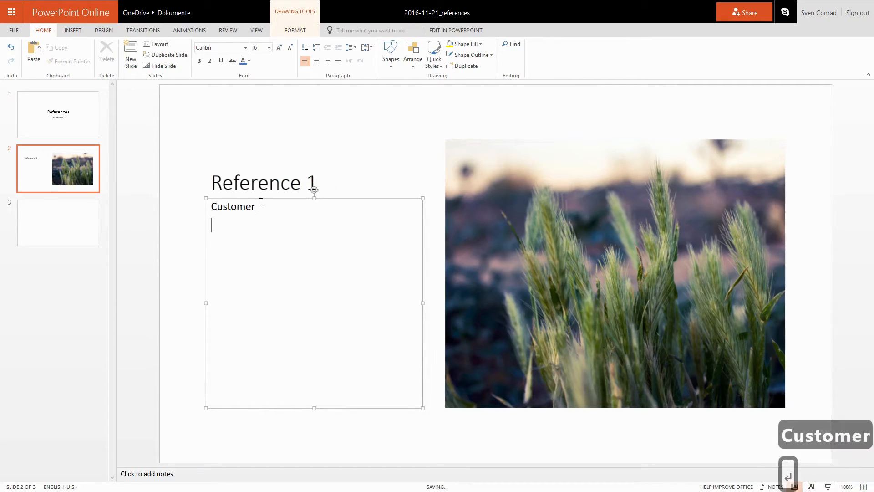
type("Occasion")
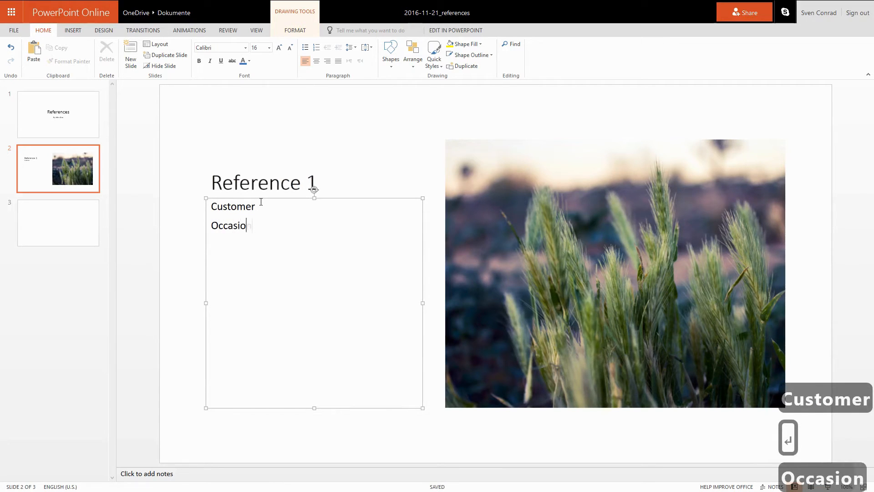
type("n")
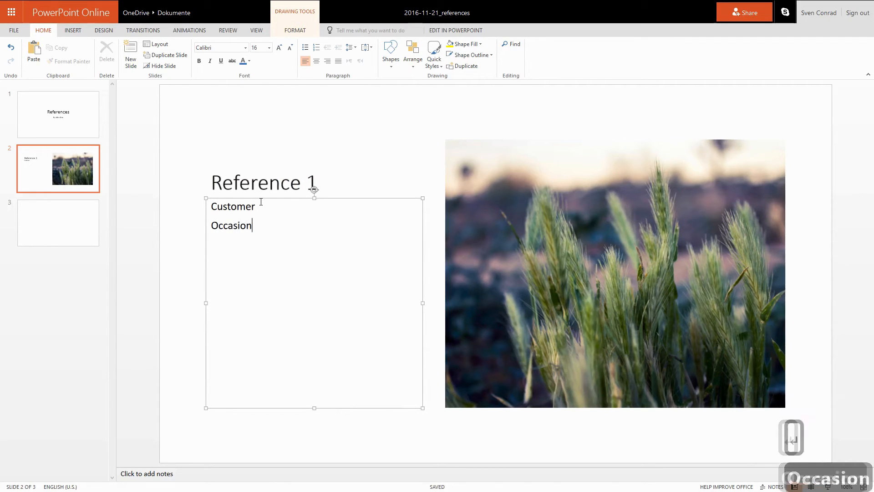
type("Contribut")
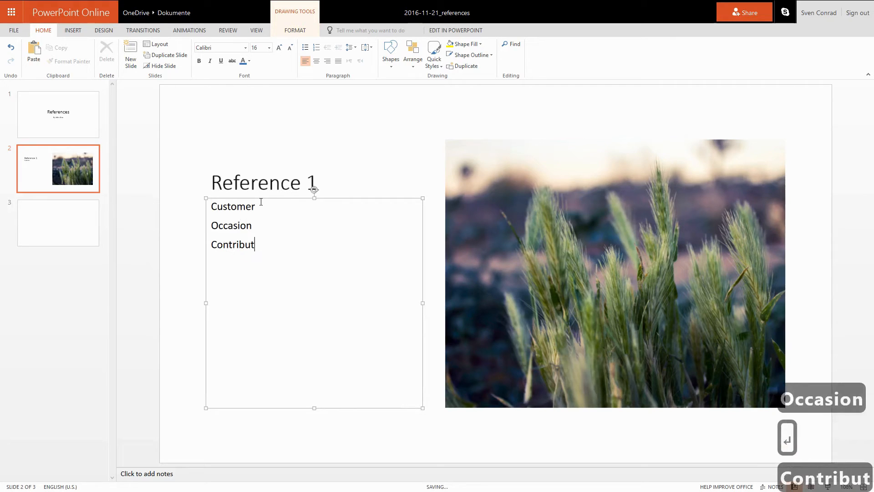
type("ion")
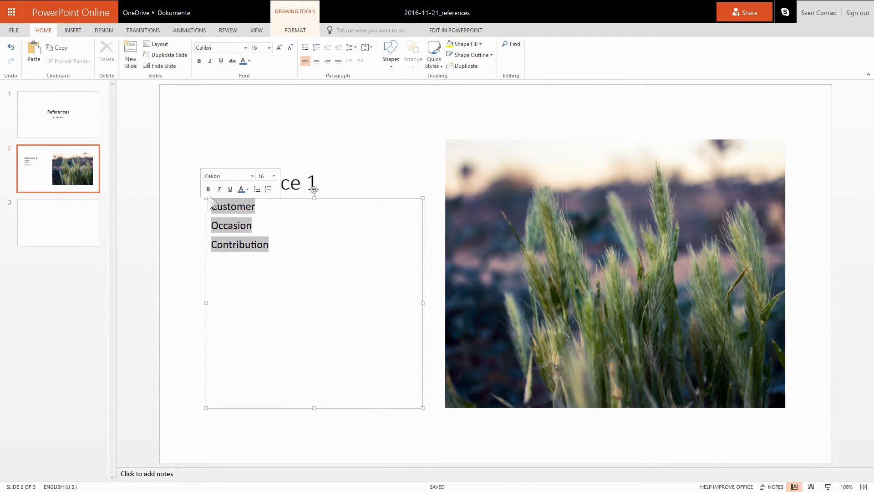
Make the three caption lines a bulleted list with larger text.
left_click(305, 47)
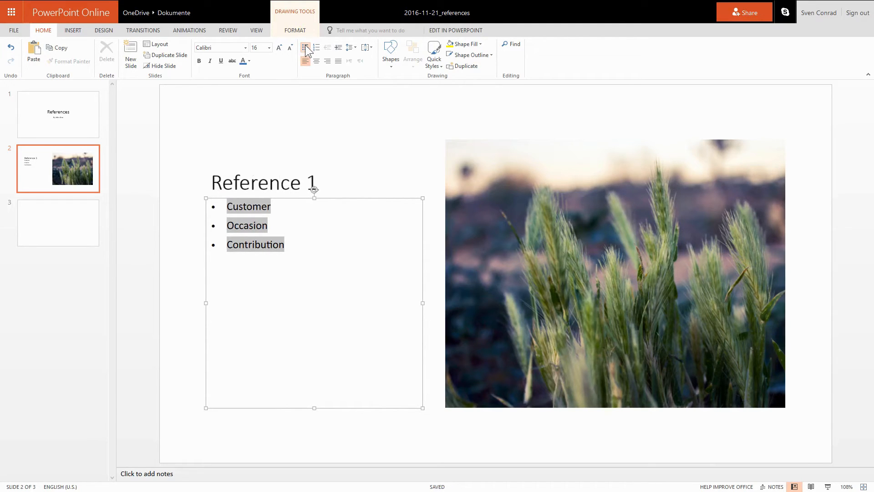
left_click(316, 47)
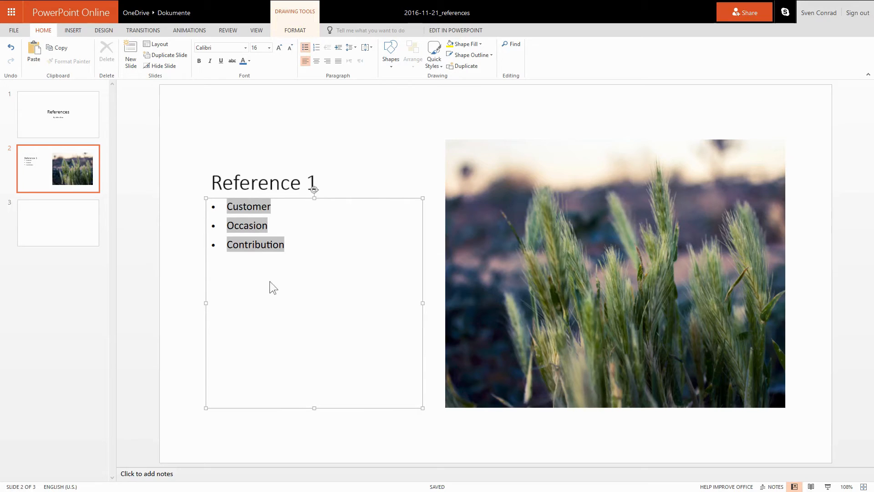
mouse_move(201, 342)
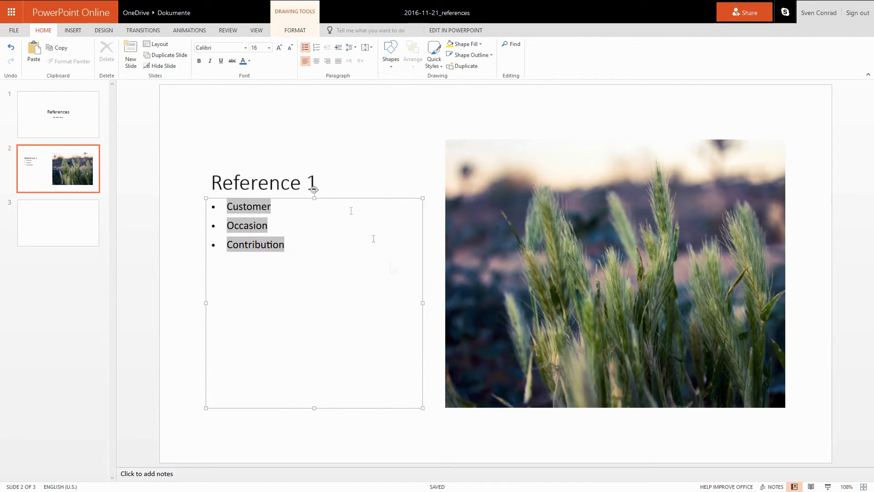
left_click(279, 47)
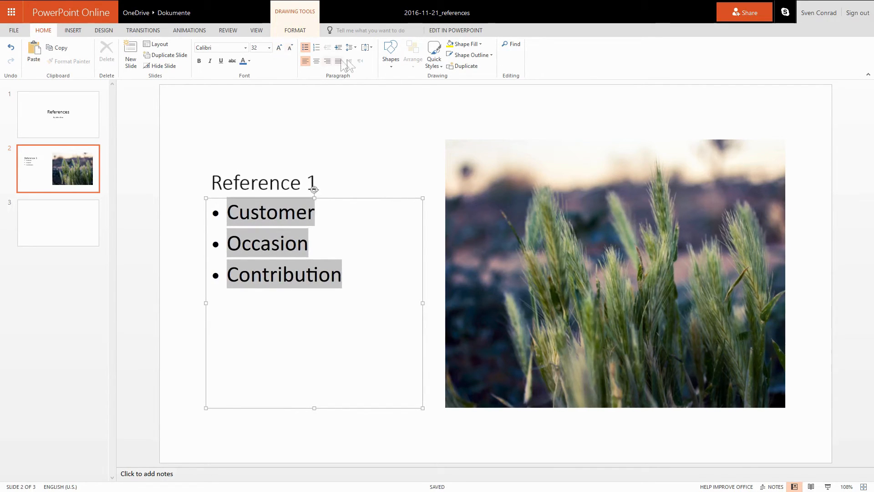
Widen the list's line spacing and align it to the middle of its text box.
left_click(355, 47)
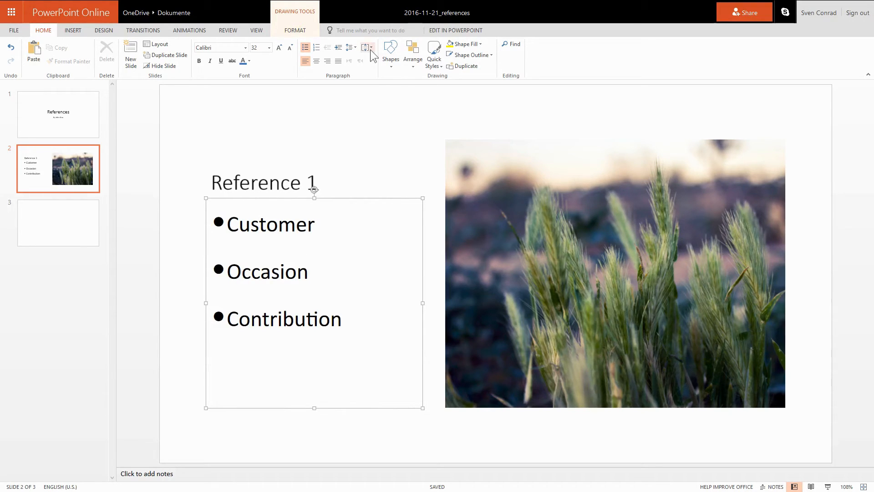
left_click(366, 47)
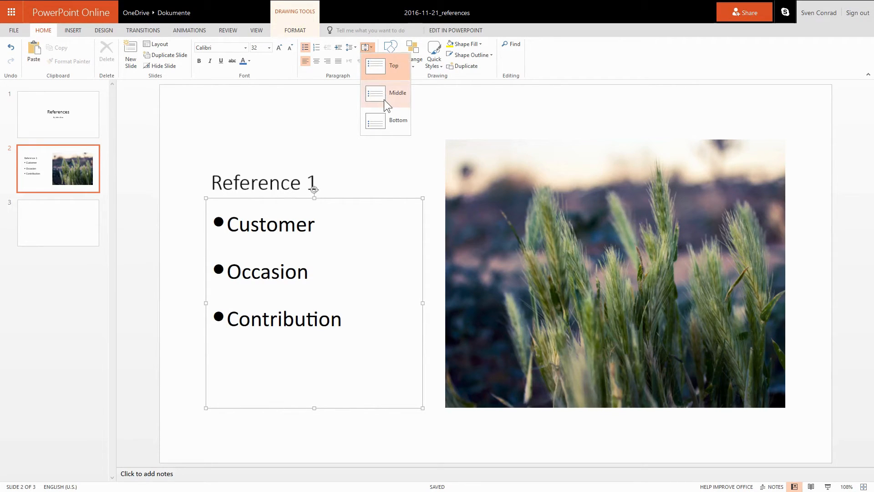
left_click(375, 94)
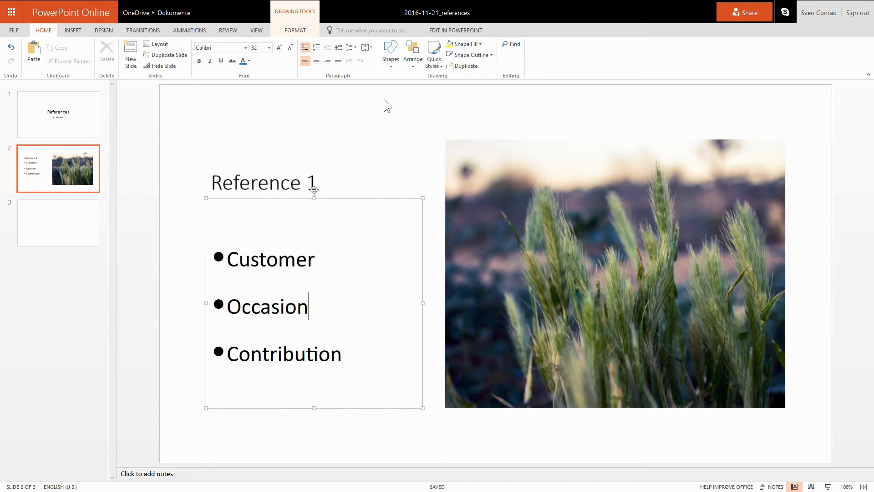
mouse_move(399, 173)
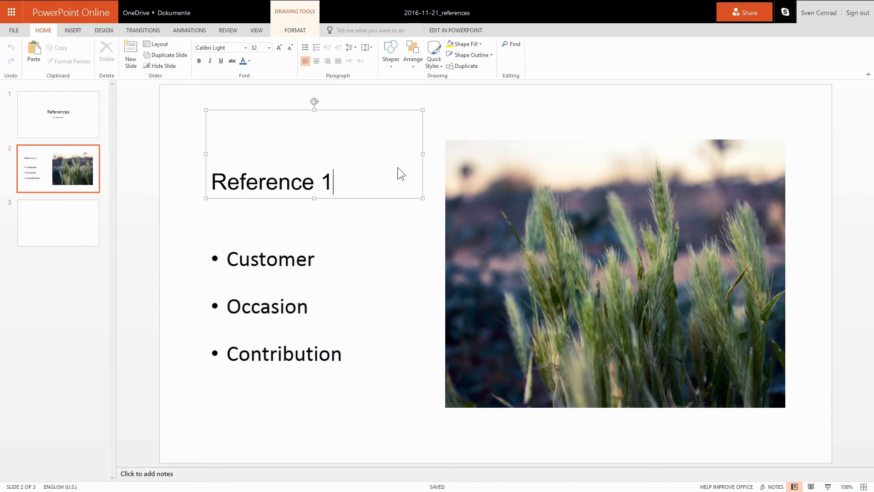
mouse_move(366, 48)
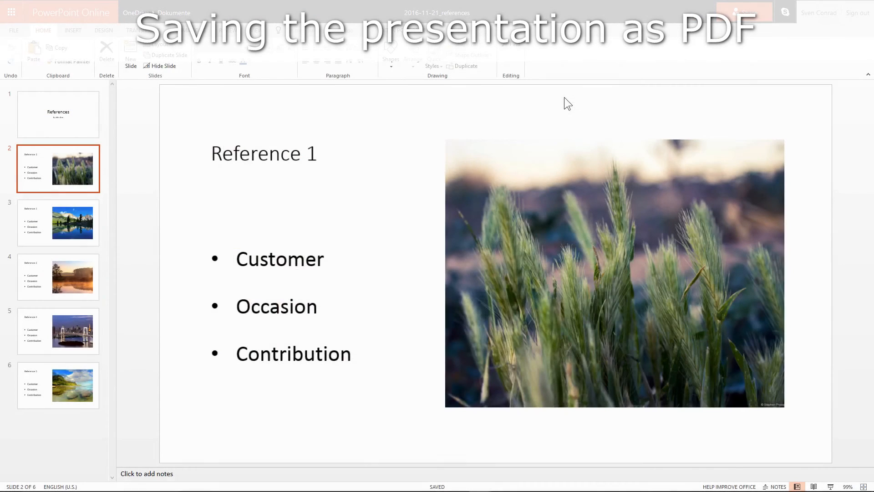
mouse_move(414, 215)
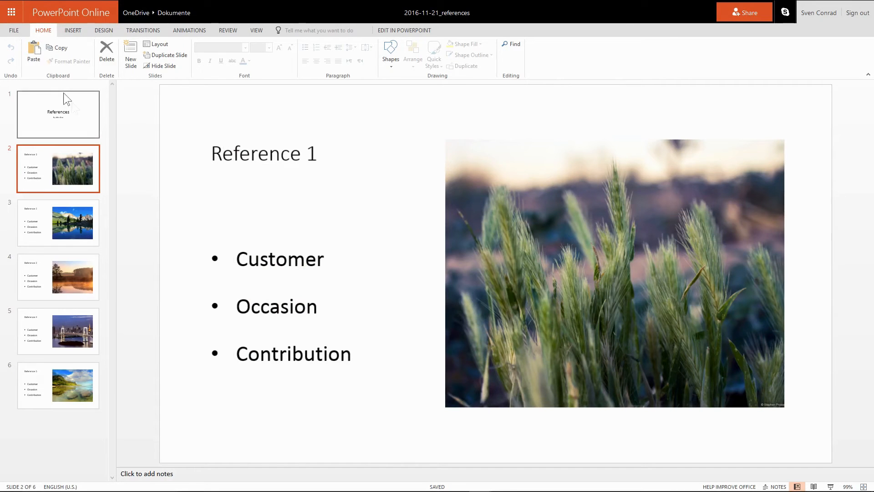
Generate the presentation's PDF via File > Print > Print to PDF and view it.
left_click(14, 30)
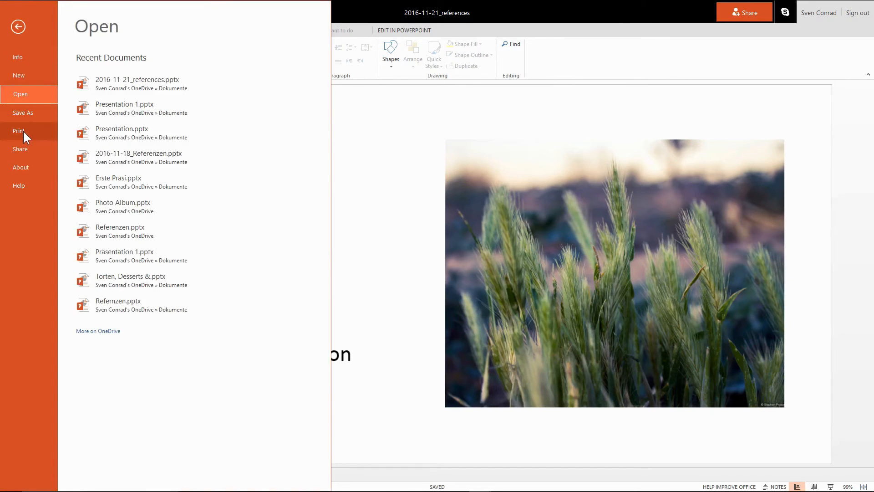
left_click(18, 131)
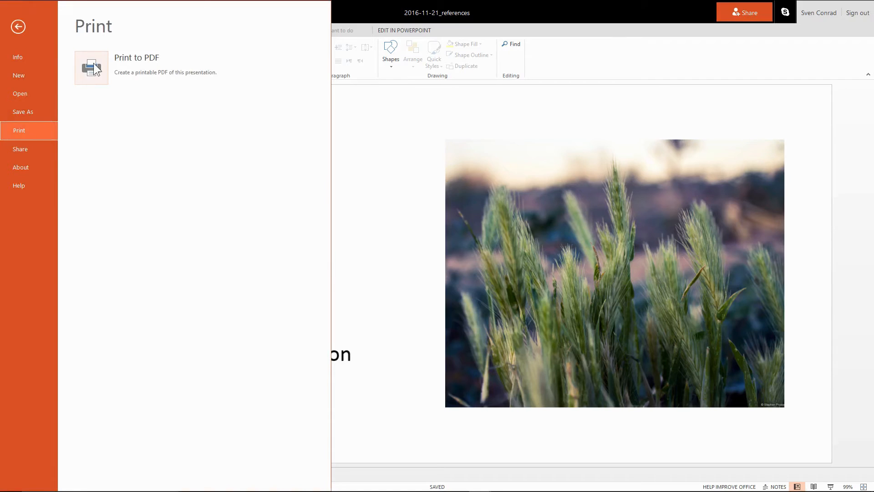
left_click(91, 68)
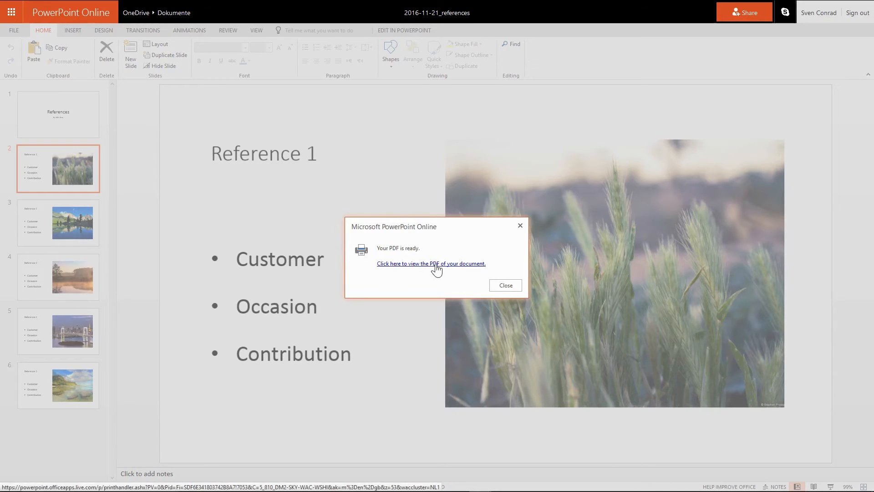
left_click(432, 263)
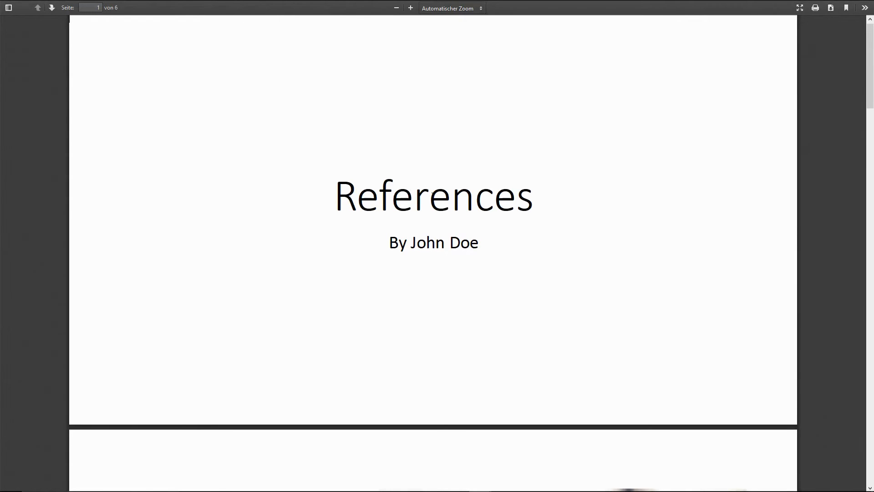
left_click(867, 7)
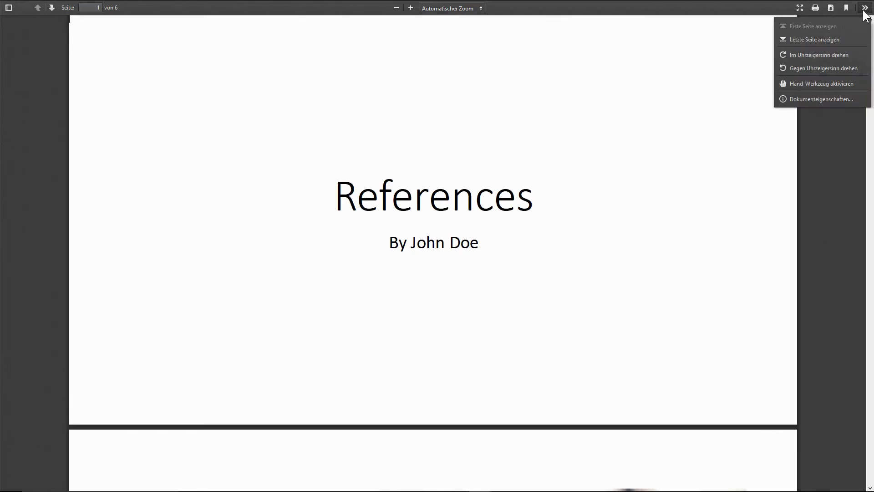
mouse_move(815, 102)
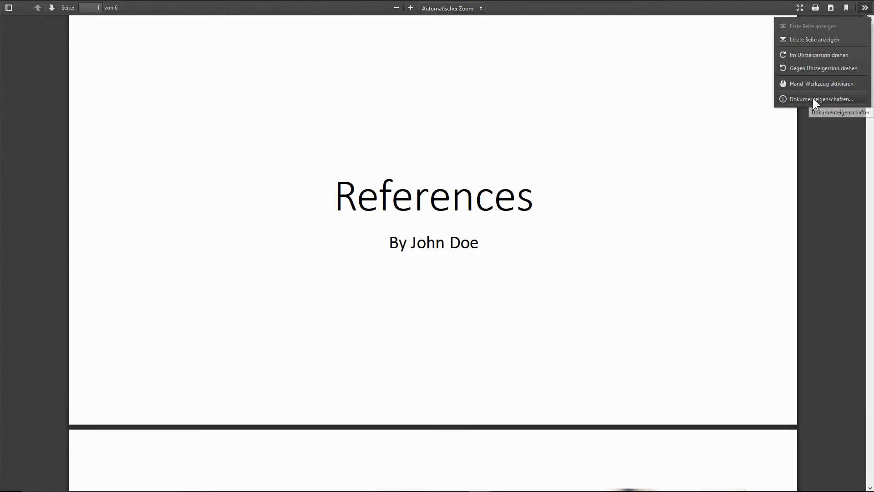
left_click(824, 99)
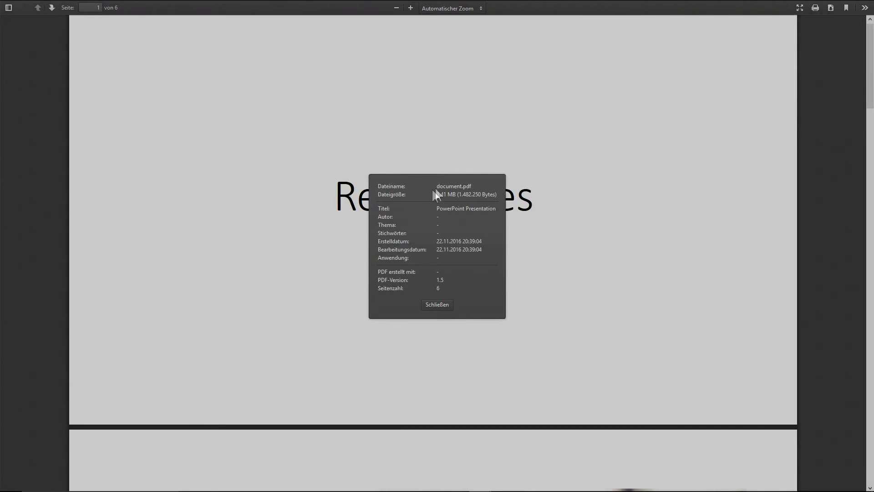
double_click(446, 194)
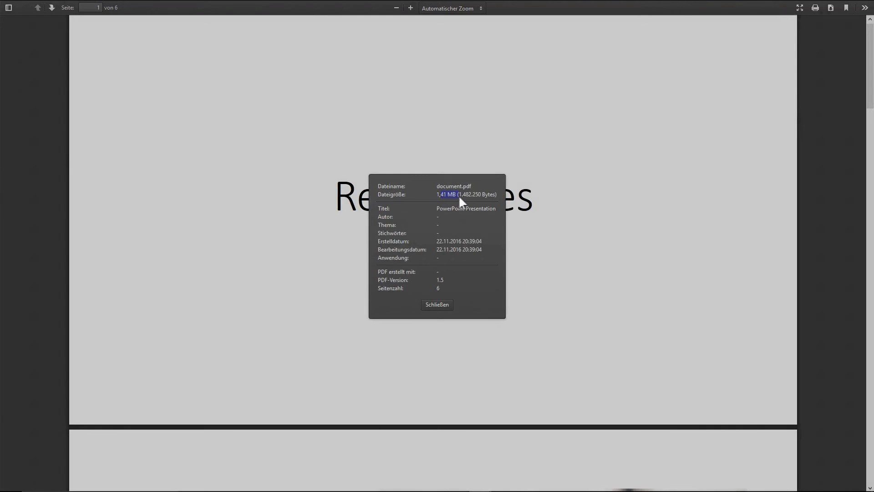
mouse_move(472, 201)
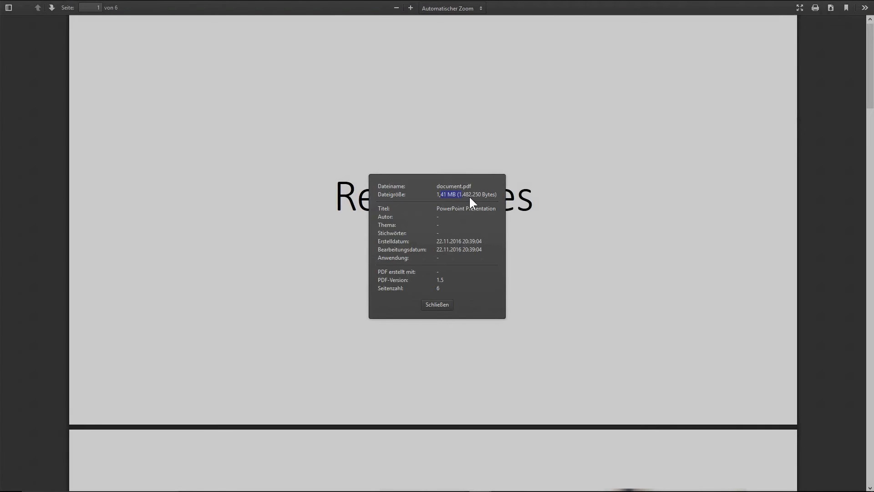
key("Alt+Tab")
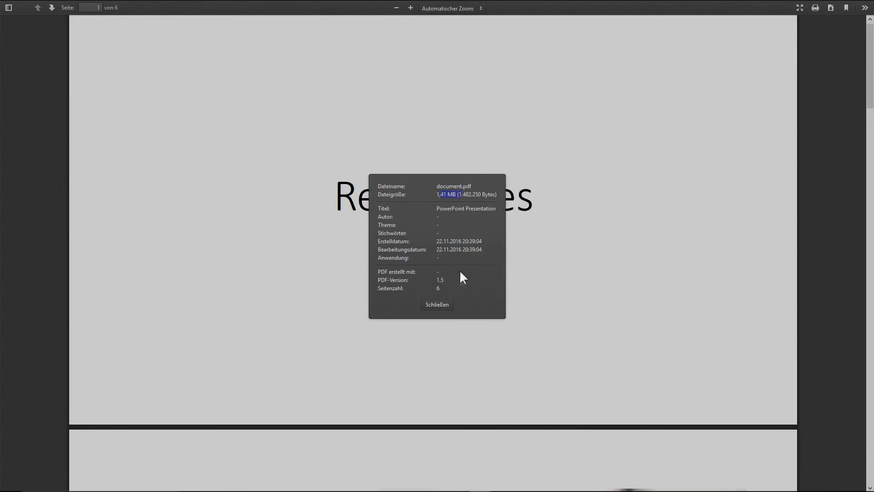
left_click(437, 304)
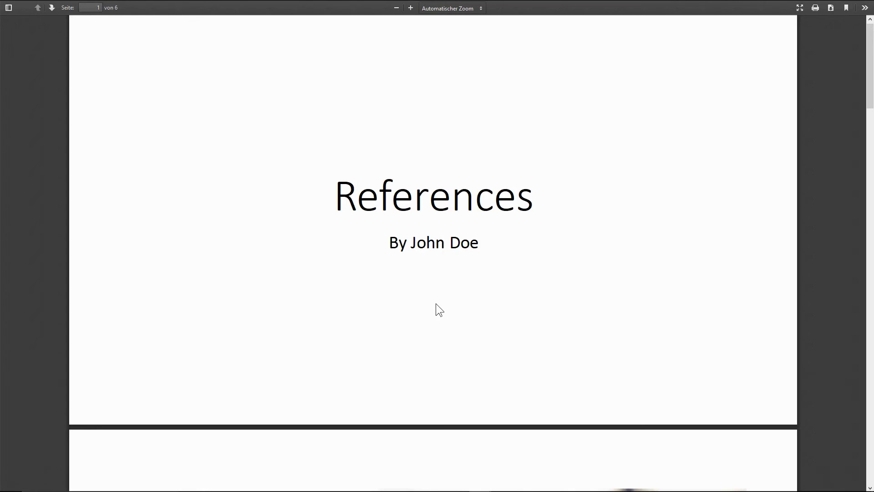
mouse_move(440, 301)
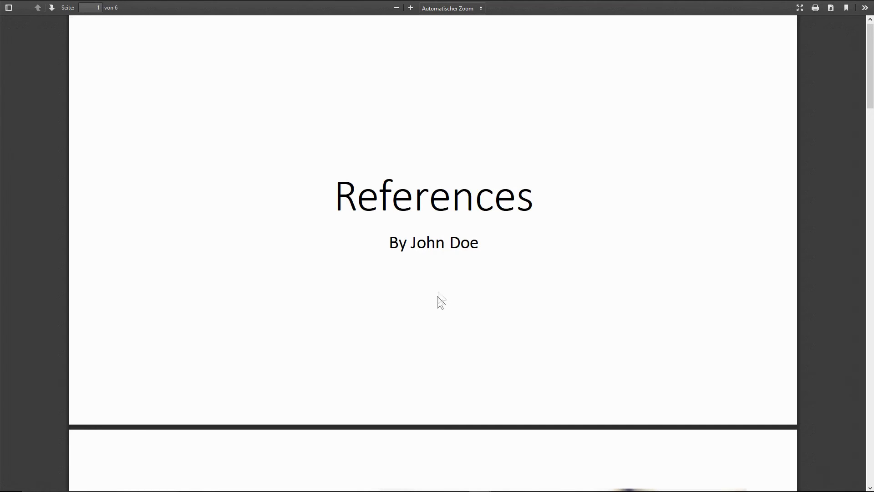
mouse_move(438, 285)
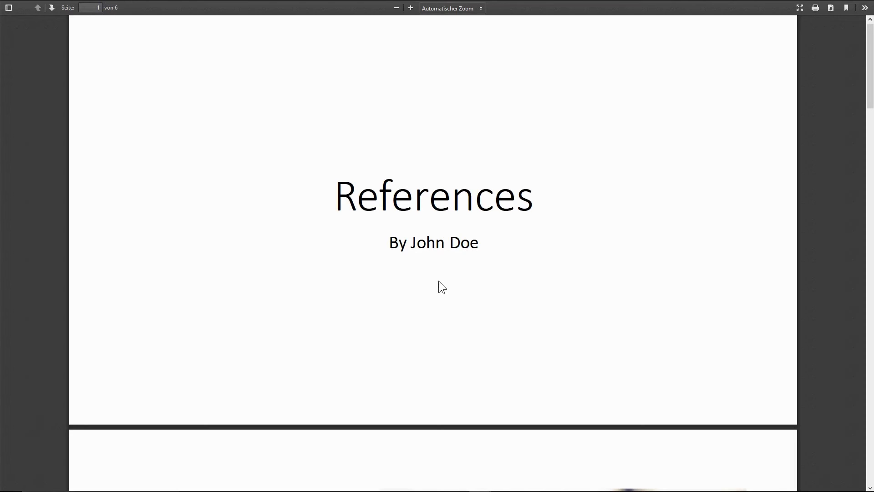
mouse_move(432, 235)
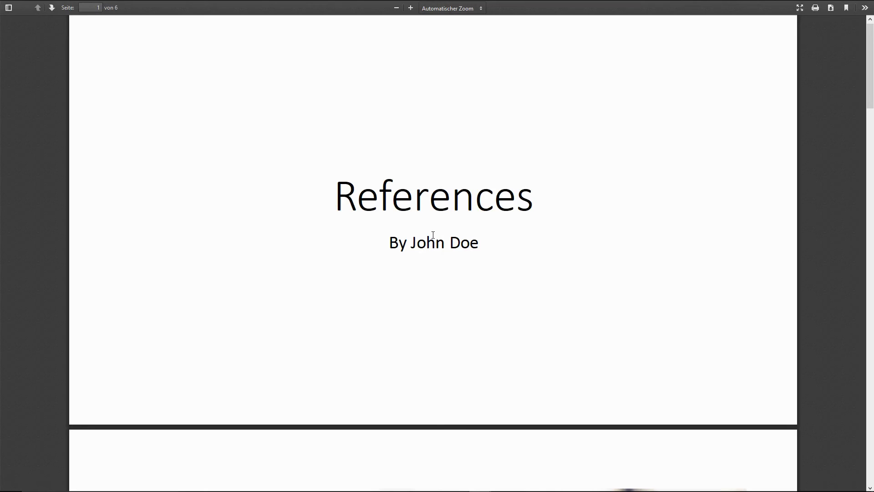
Save the PDF with Ctrl+S into the wallpapers folder.
key("Ctrl+s")
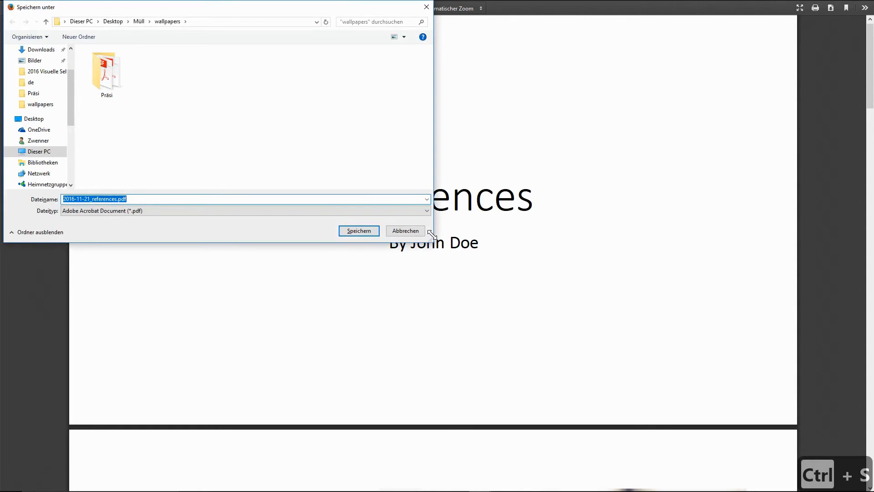
mouse_move(368, 239)
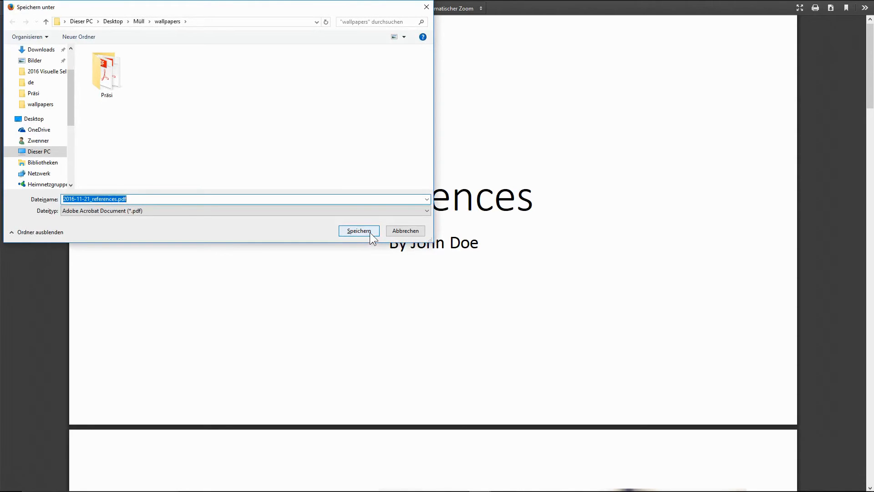
left_click(359, 231)
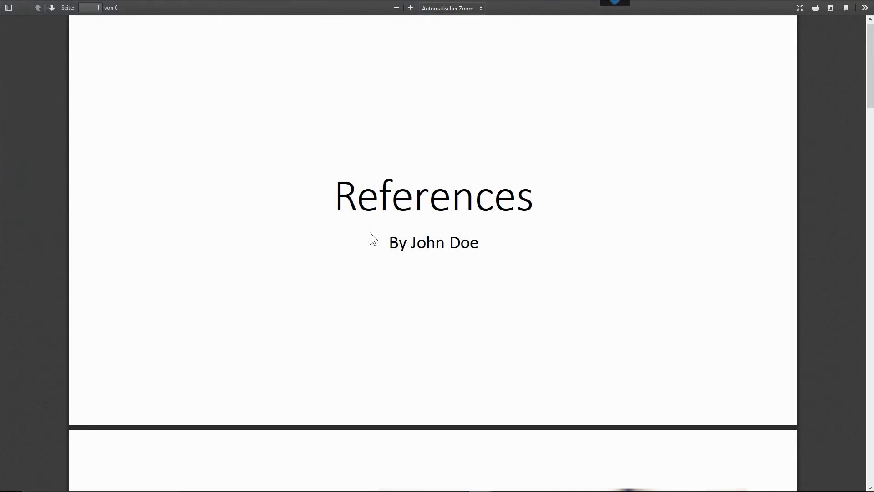
mouse_move(846, 48)
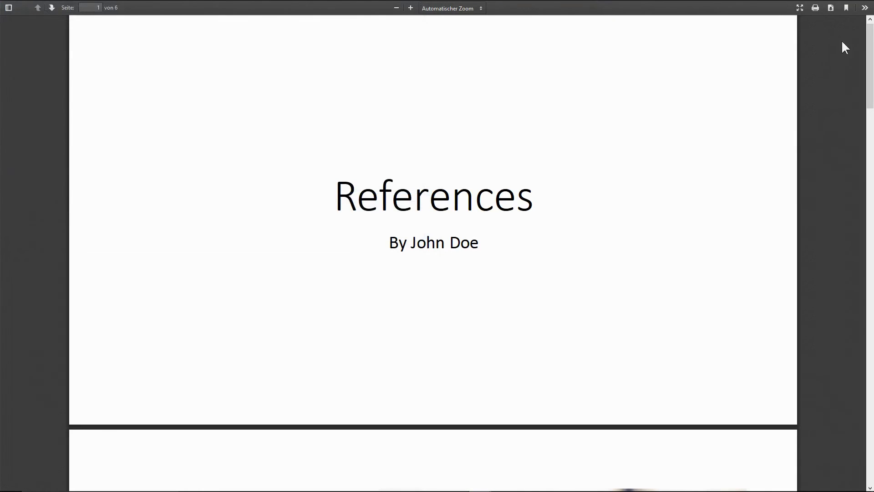
mouse_move(832, 11)
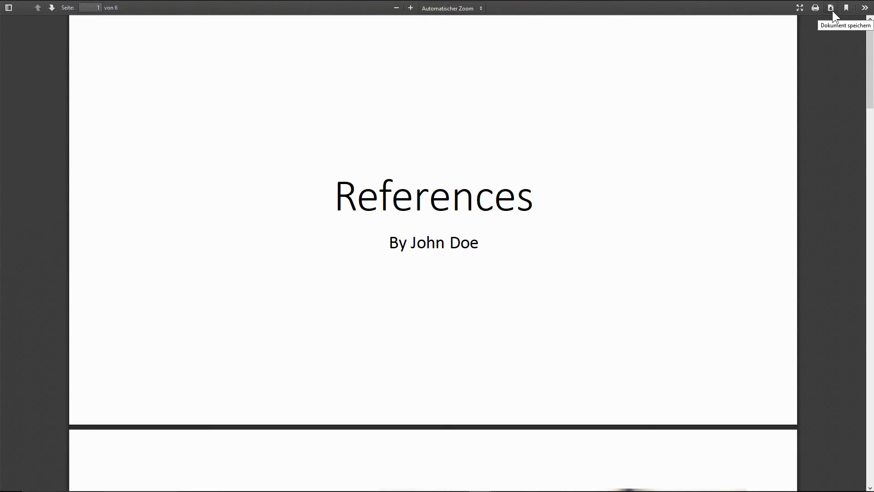
Download 2016-11-21_references.pdf via Dokument speichern and show the downloads list.
left_click(831, 8)
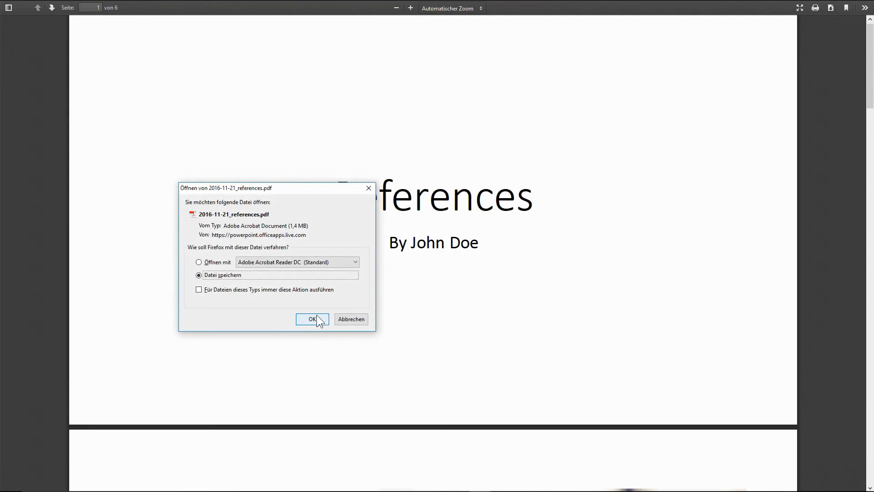
left_click(311, 319)
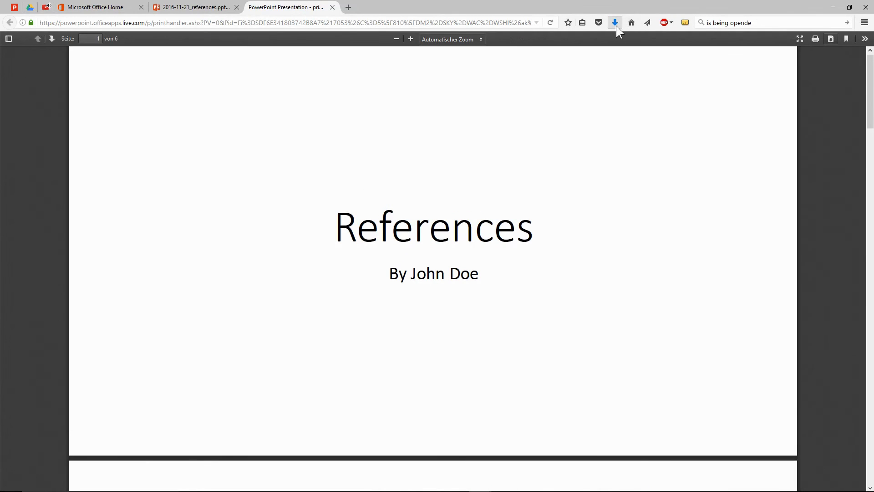
left_click(616, 22)
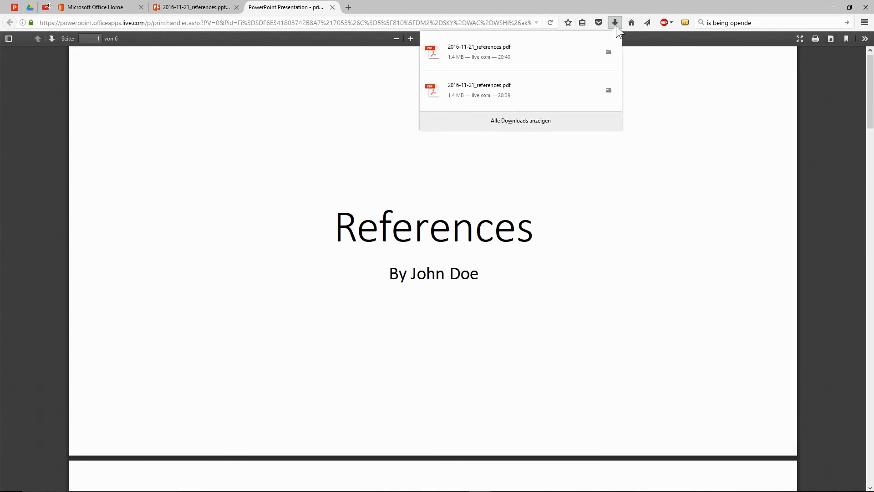
mouse_move(609, 51)
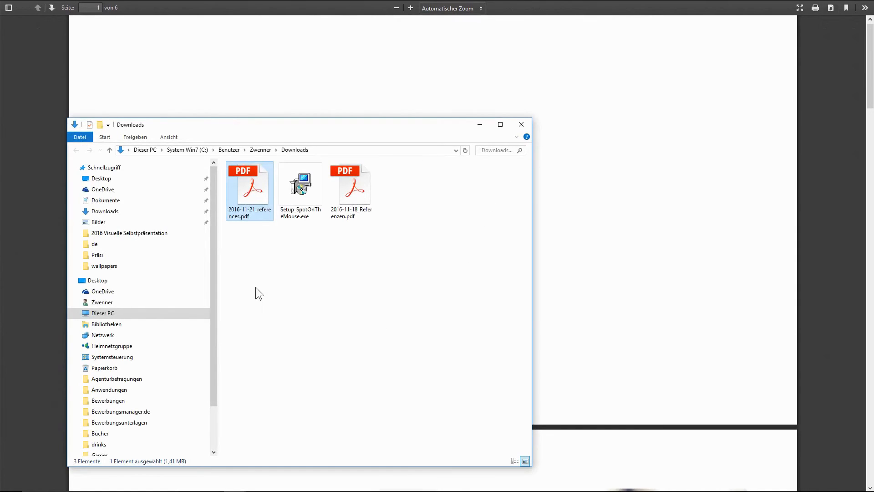
mouse_move(521, 128)
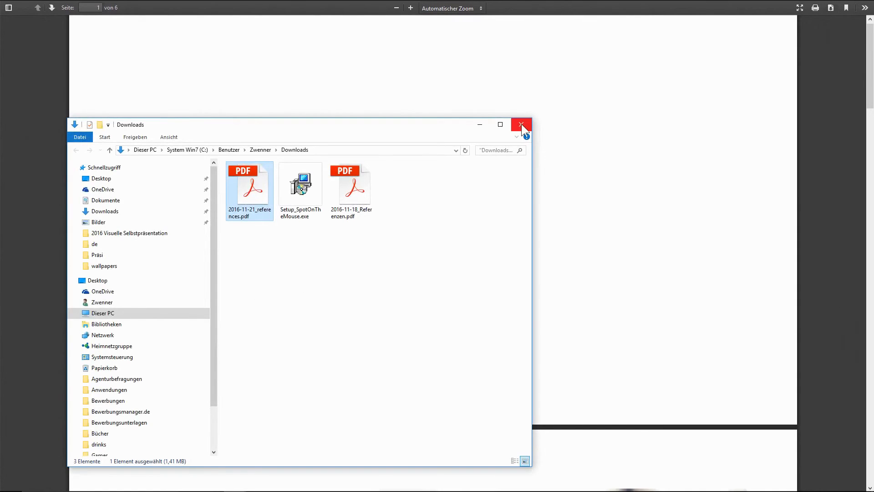
Check the Downloads folder holds 2016-11-21_references.pdf, then close the Explorer windows.
left_click(521, 124)
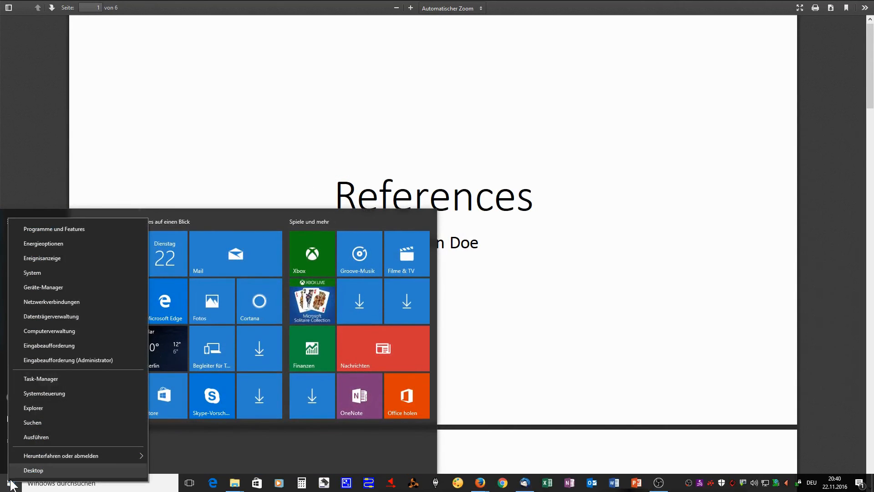
mouse_move(62, 414)
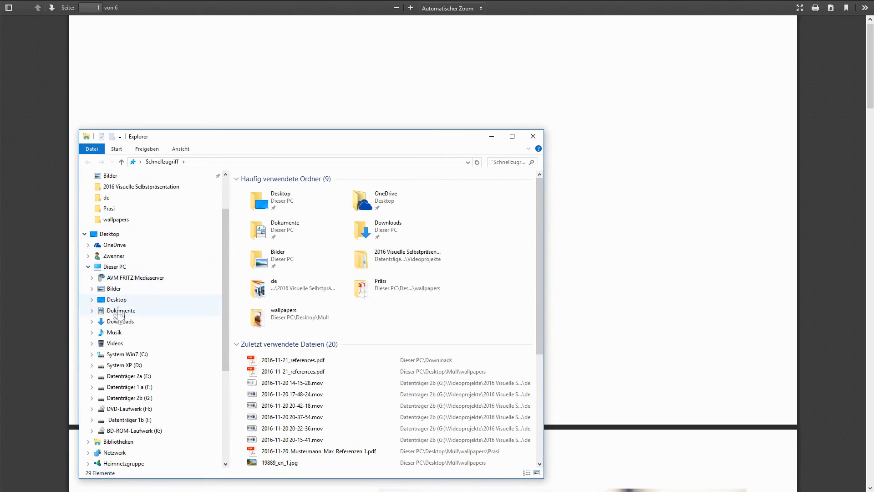
left_click(120, 322)
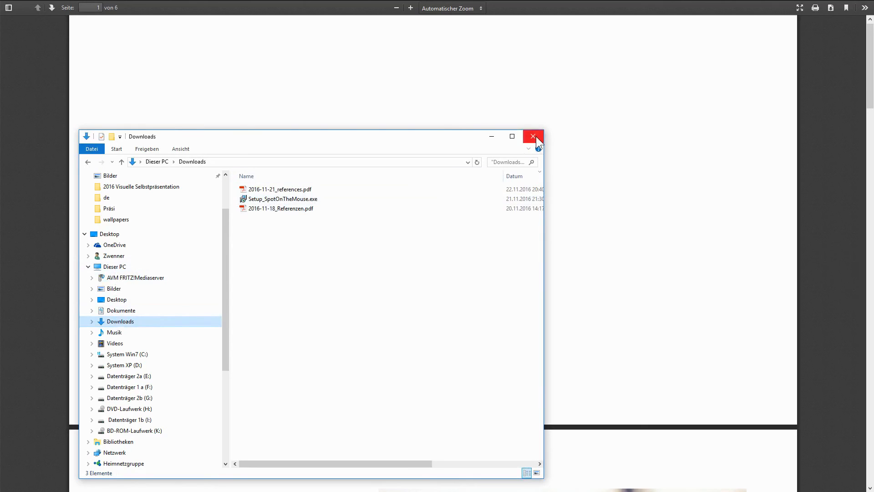
left_click(534, 137)
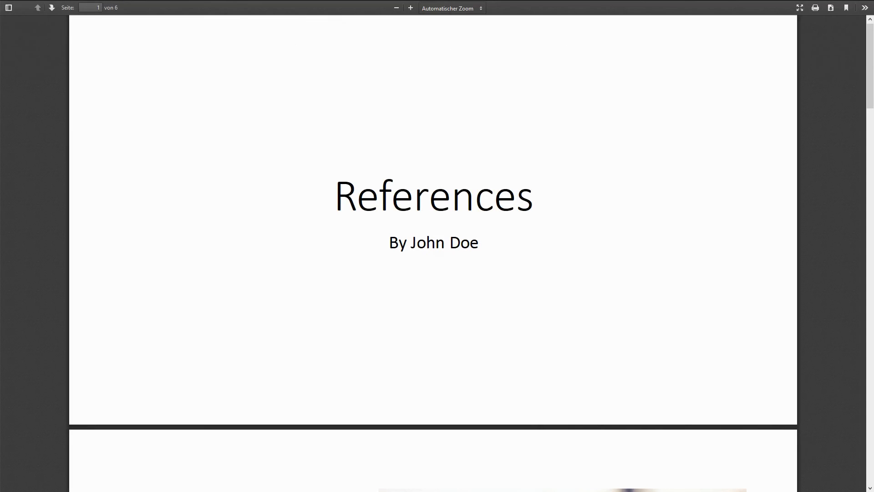
Switch to File Explorer and launch 2016-11-21_references.pdf from the wallpapers folder in Acrobat Reader.
key("Alt+Tab")
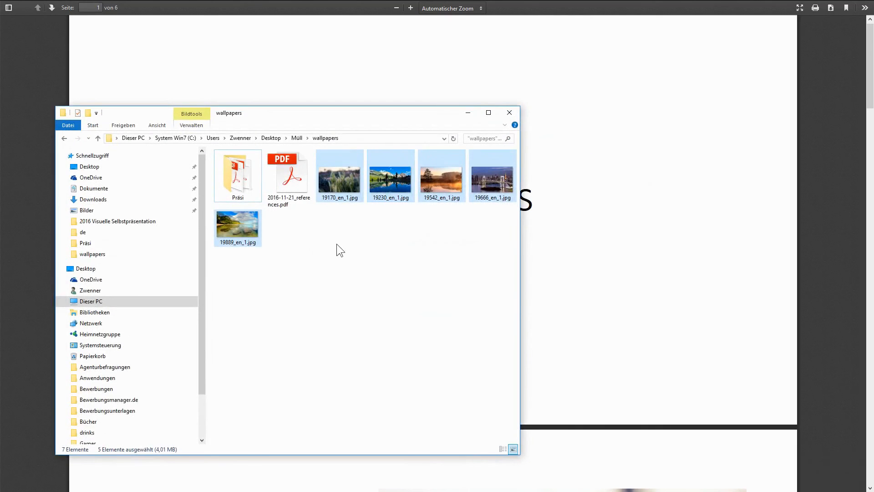
left_click(289, 185)
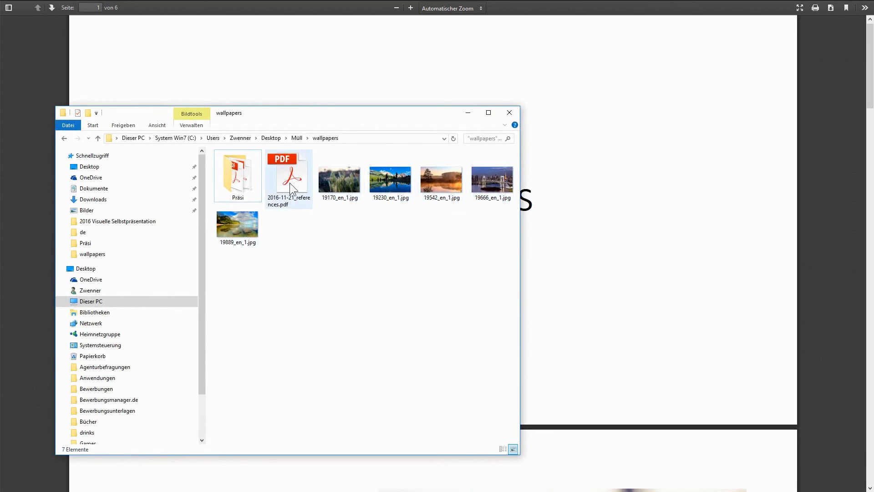
left_click(290, 177)
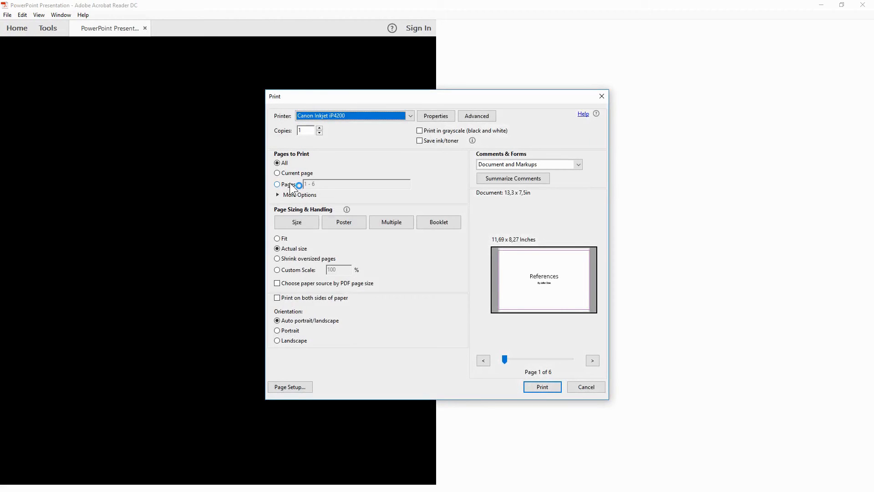
Bring up Acrobat Reader's Print dialog via File > Print, then again with Ctrl+P.
left_click(587, 386)
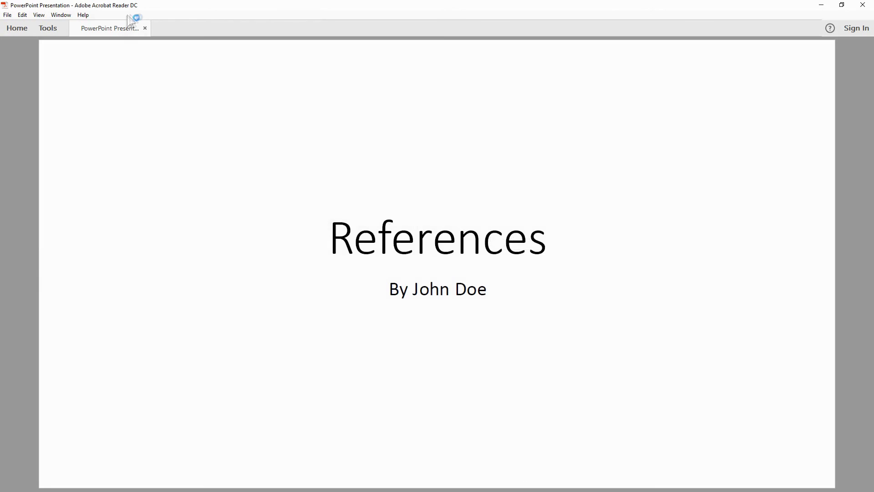
left_click(8, 15)
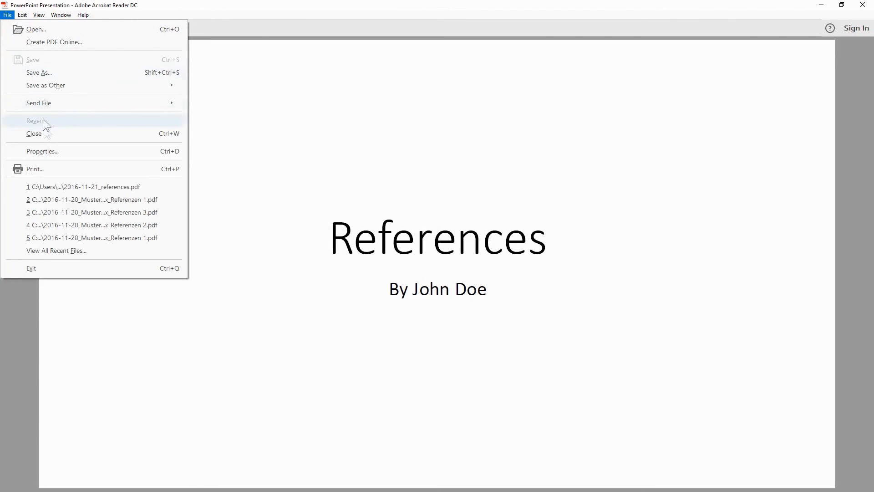
left_click(34, 169)
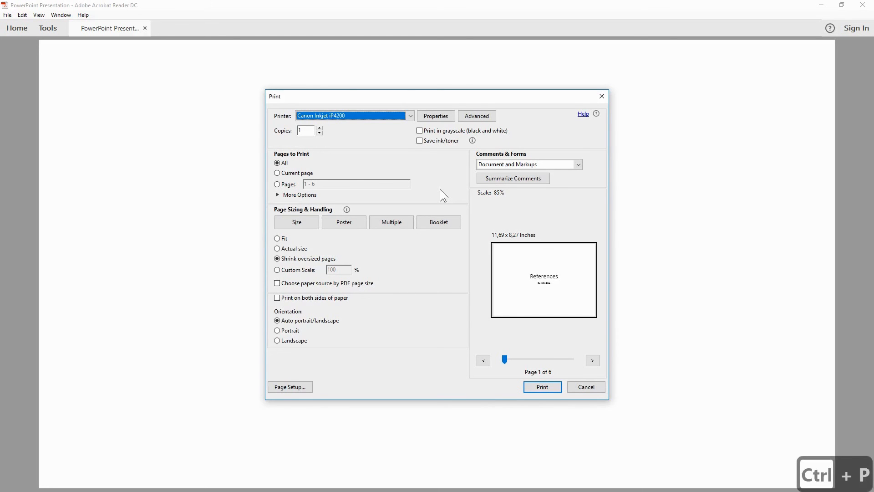
left_click(586, 386)
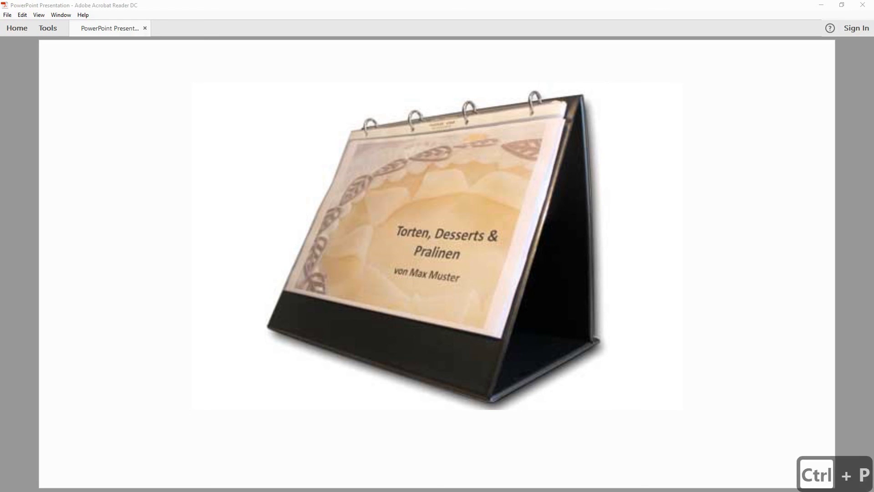
key("ctrl+p")
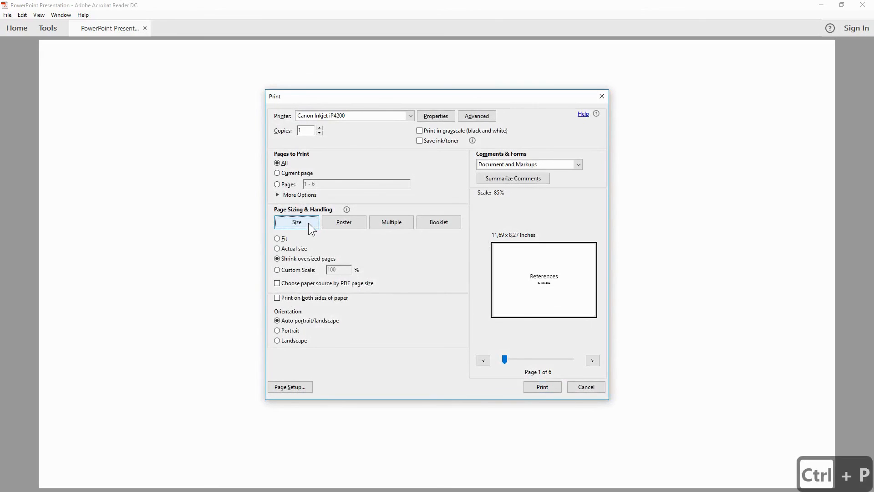
Compare the Poster, Multiple and Booklet layouts, then return to Size at actual size.
left_click(343, 222)
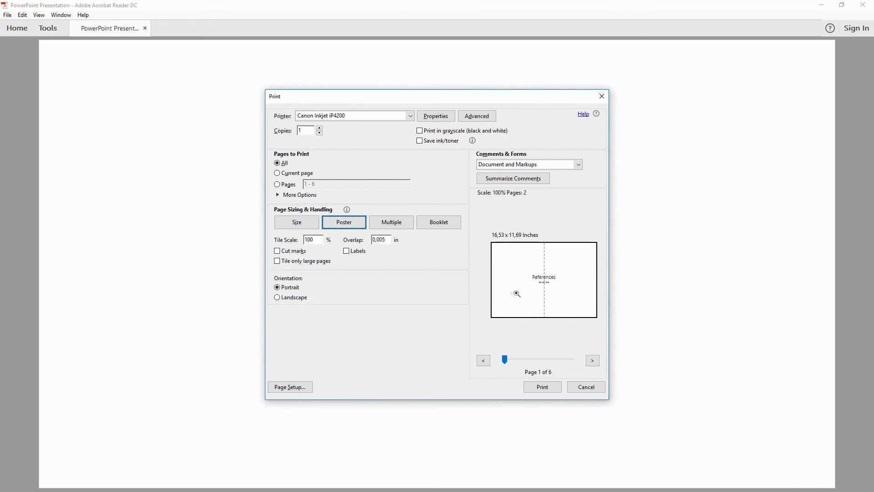
left_click(391, 222)
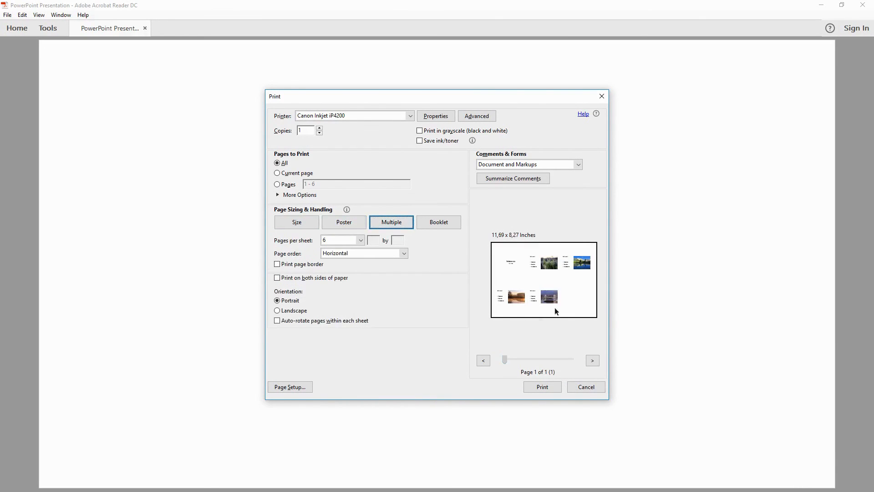
left_click(438, 222)
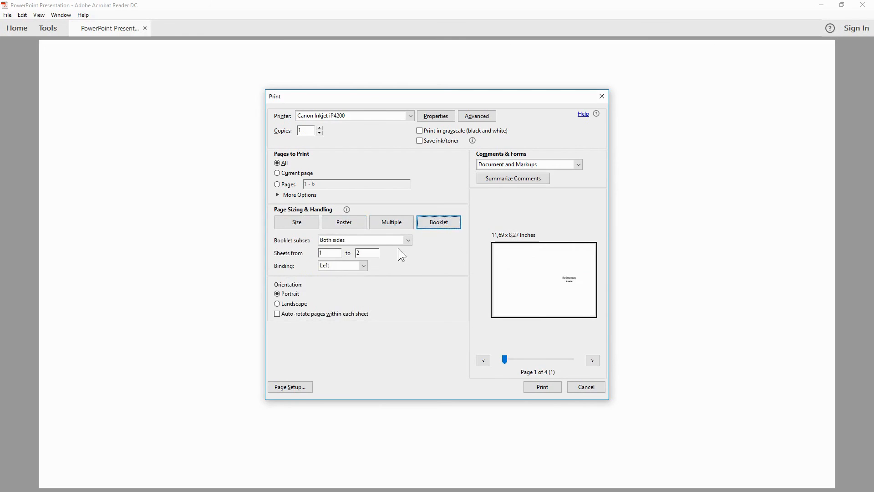
left_click(297, 222)
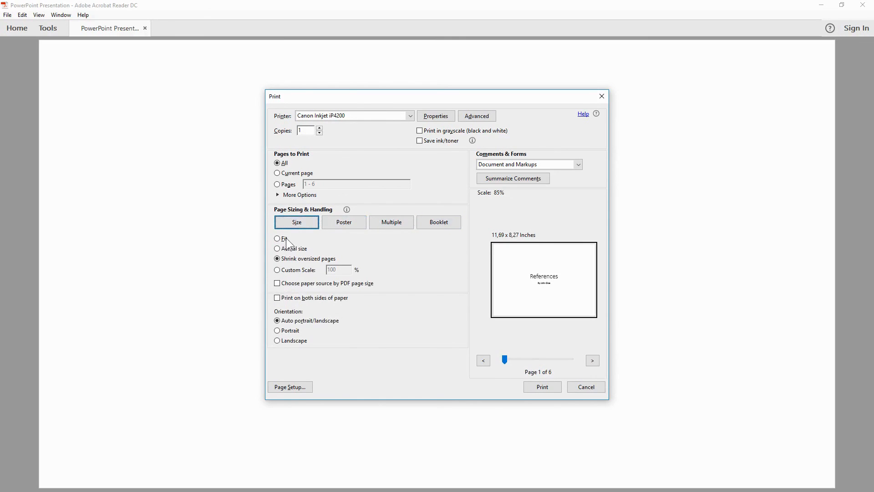
left_click(277, 249)
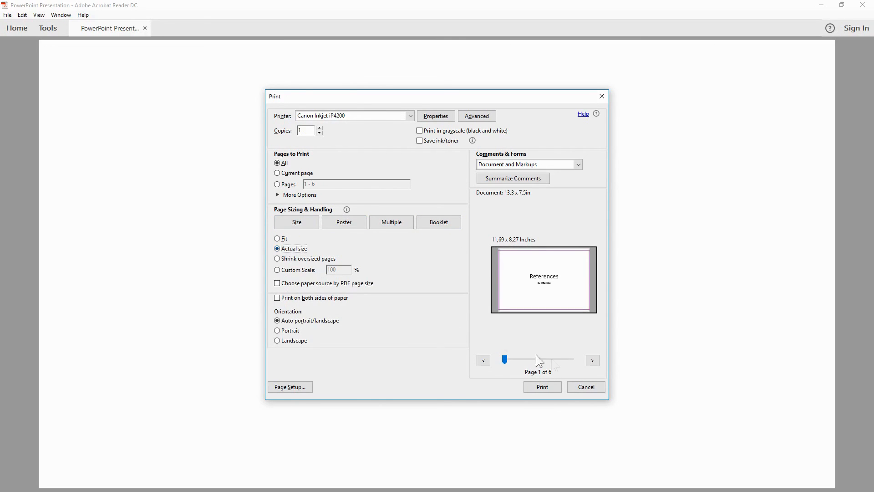
left_click(592, 361)
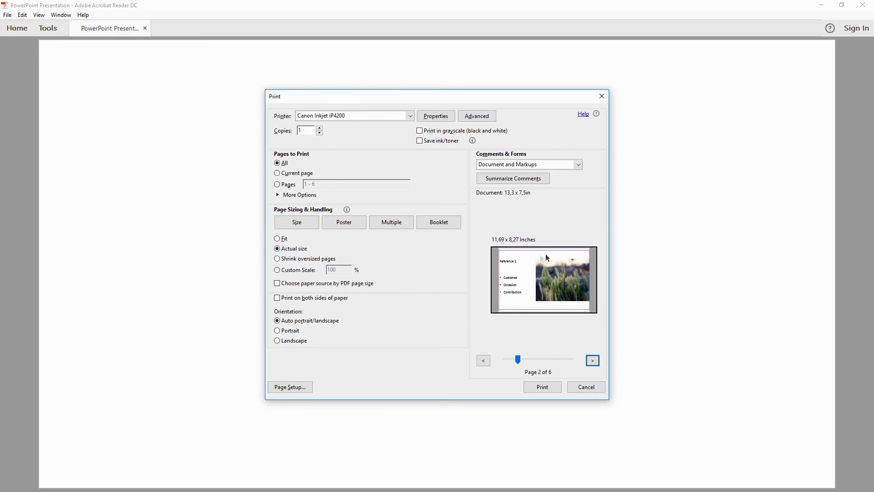
mouse_move(566, 278)
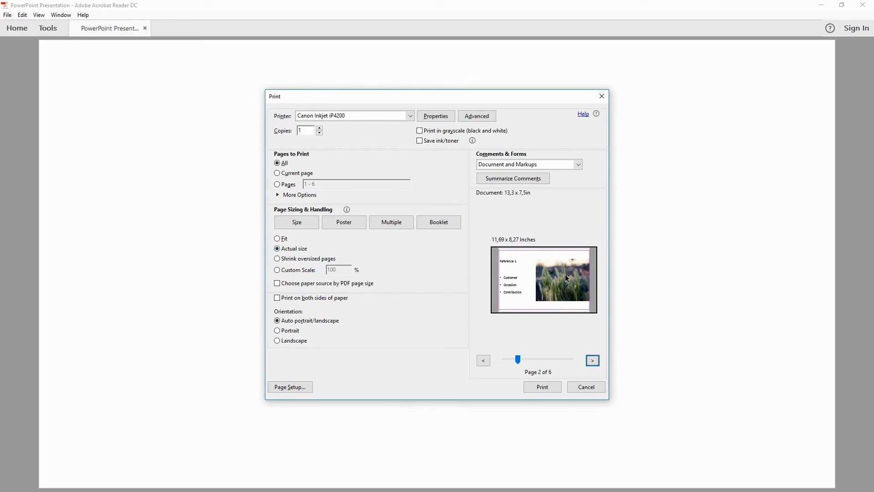
Scale each page to Fit the paper and step the preview through to page 6.
left_click(277, 239)
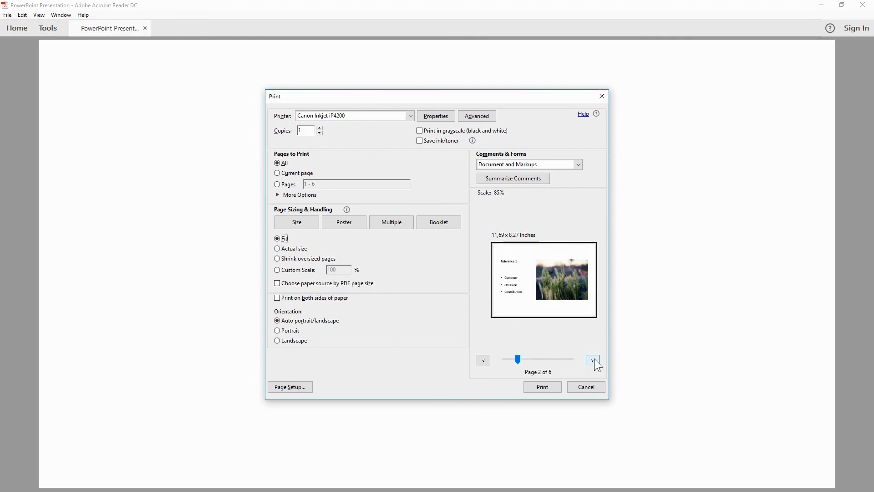
left_click(593, 361)
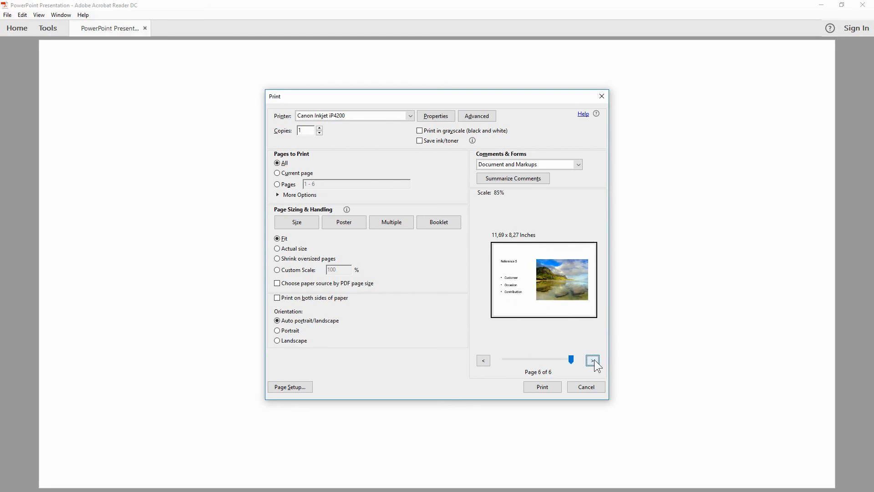
left_click(542, 386)
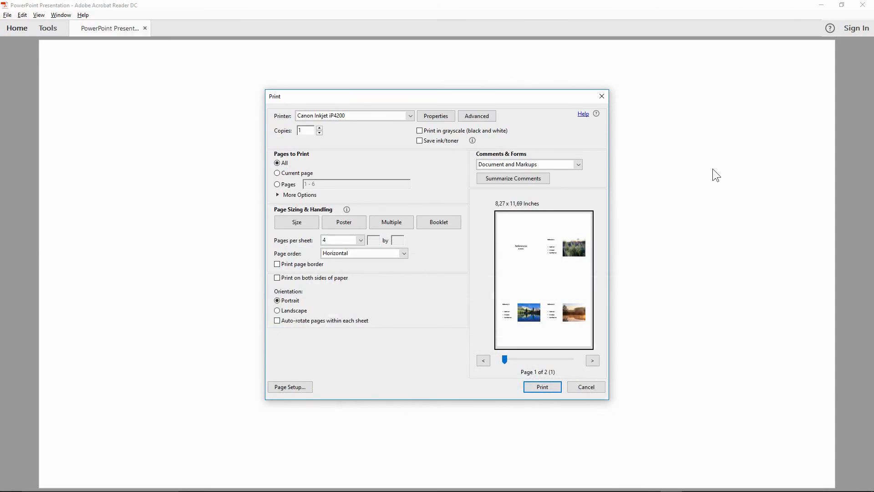
Choose the Multiple pages-per-sheet layout with a landscape sheet orientation.
left_click(391, 221)
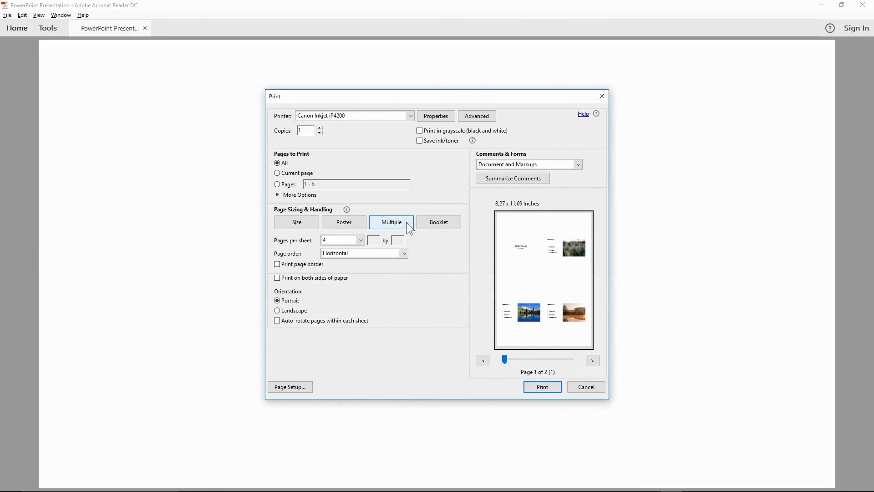
left_click(344, 222)
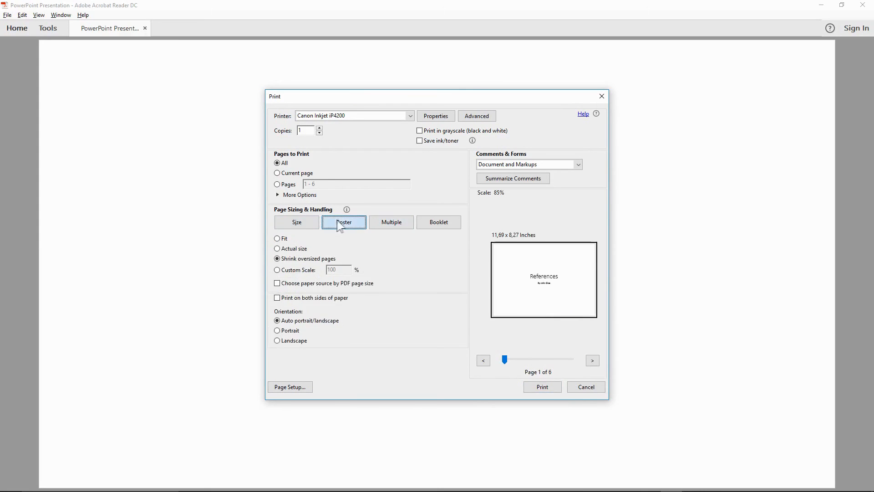
left_click(392, 221)
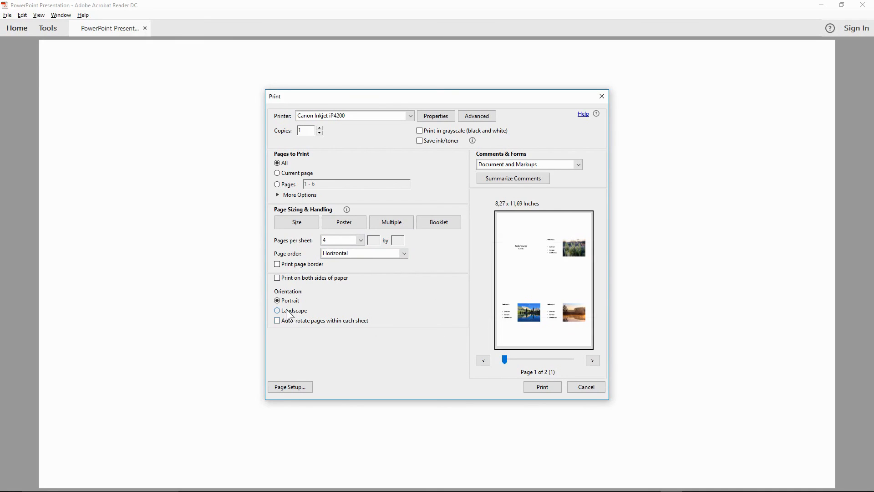
left_click(277, 311)
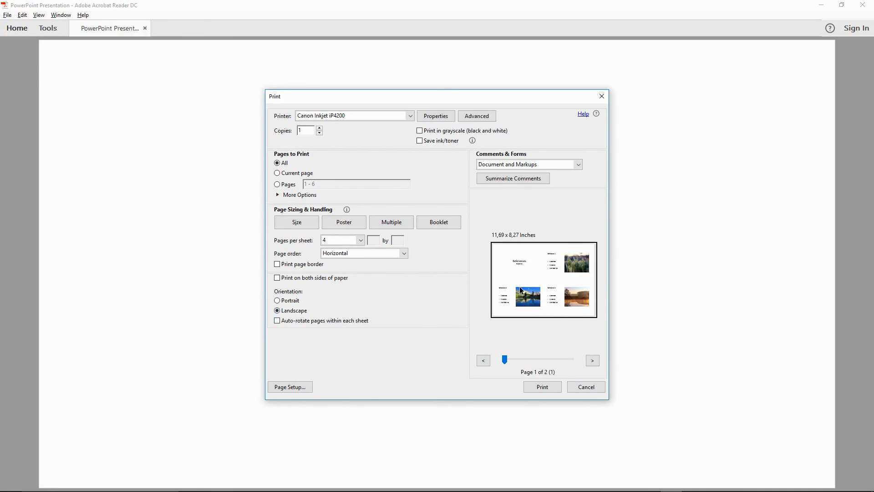
mouse_move(408, 279)
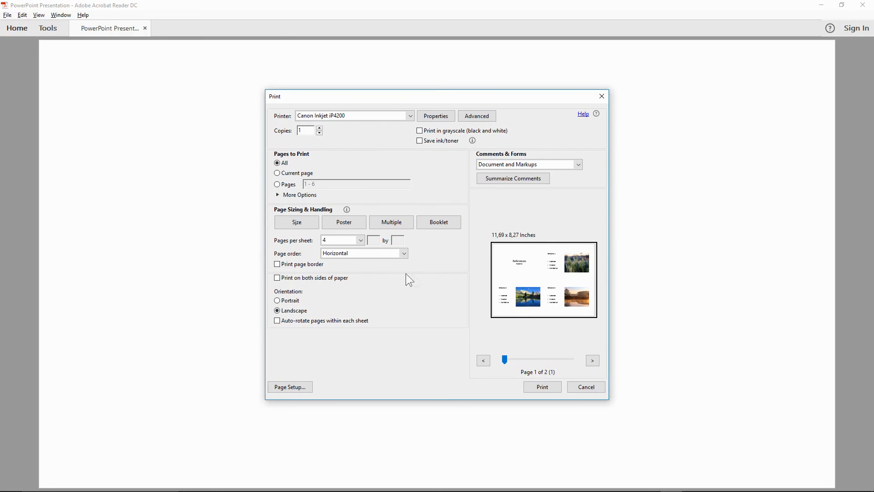
Set 6 pages per sheet and send the job to the printer.
left_click(359, 240)
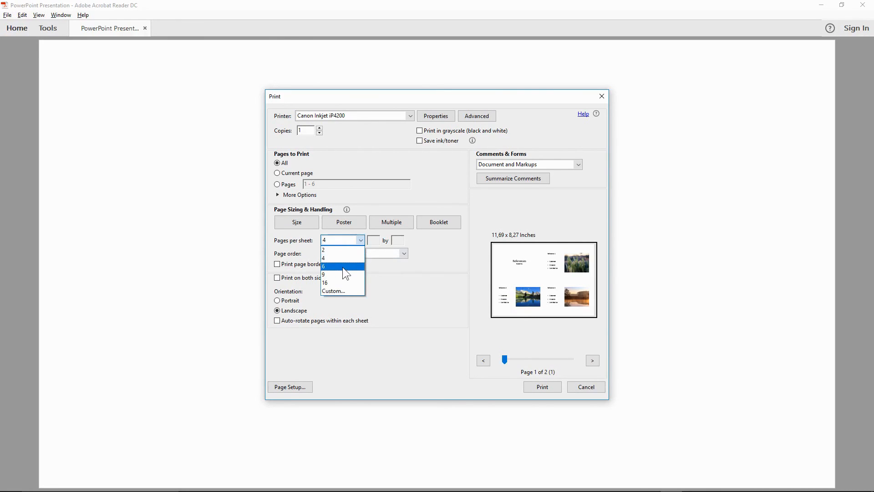
left_click(331, 266)
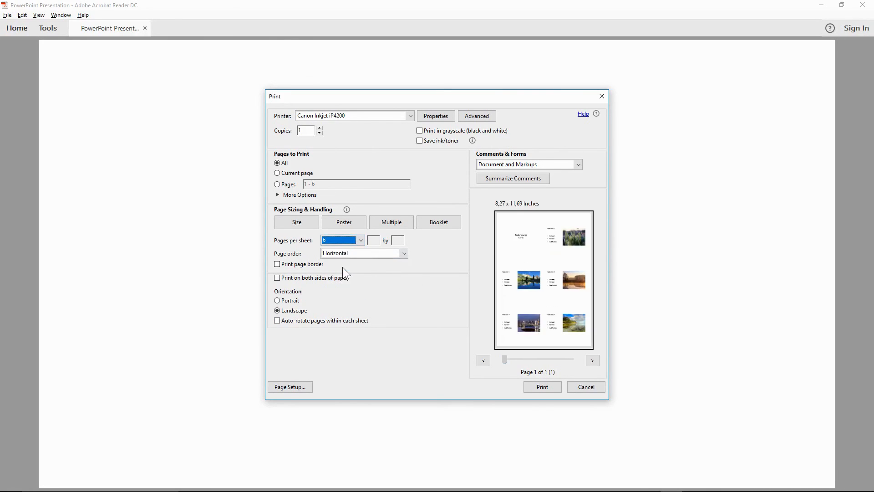
mouse_move(328, 301)
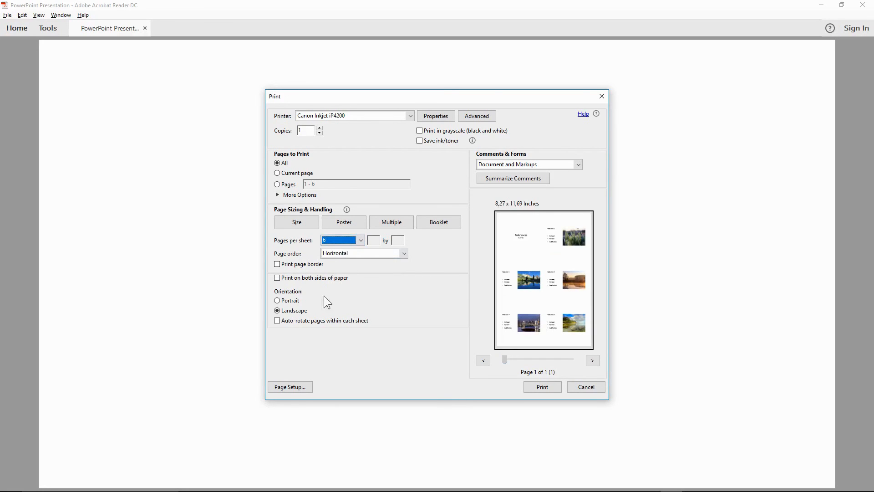
mouse_move(532, 282)
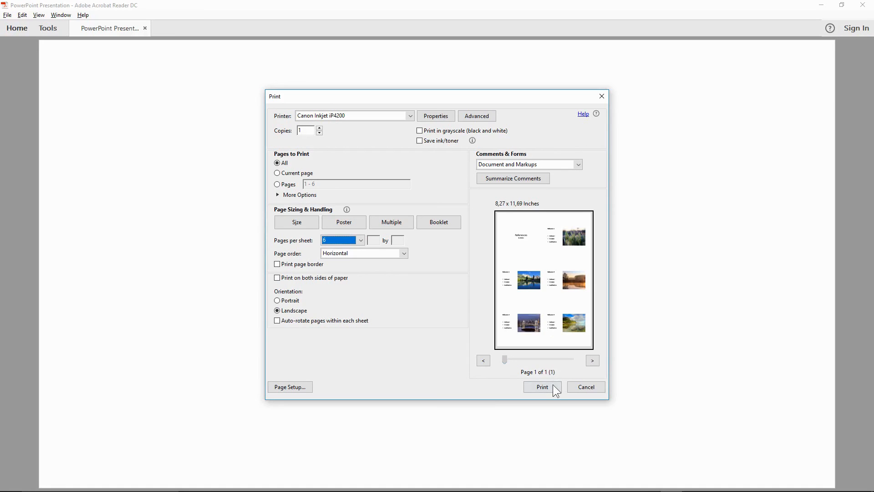
left_click(542, 386)
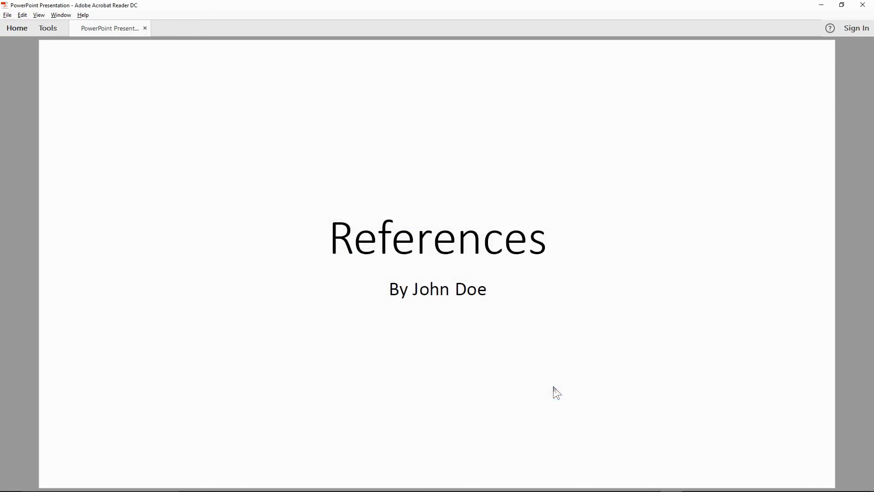